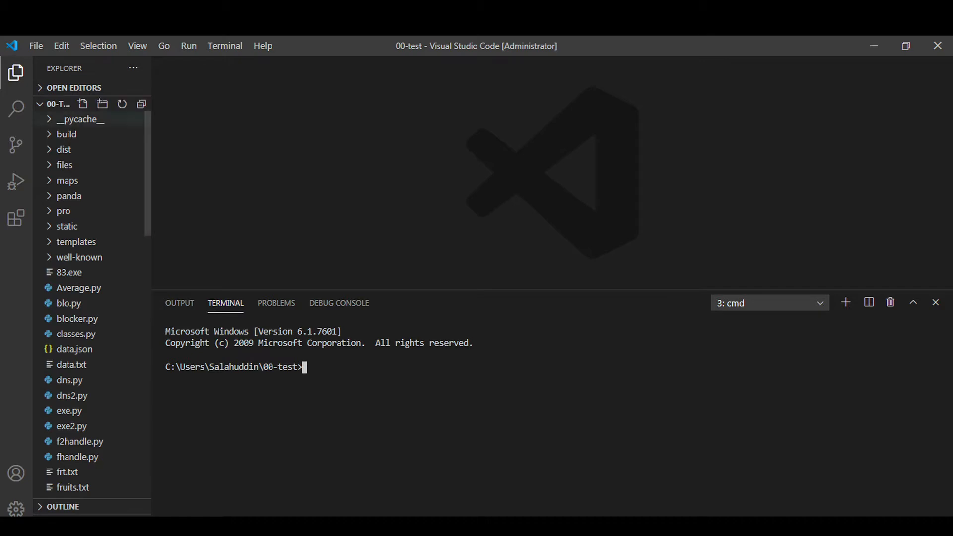
Step: Open web.py and write the import lines for requests and re
{"action": "left_click", "coordinate": [83, 104]}
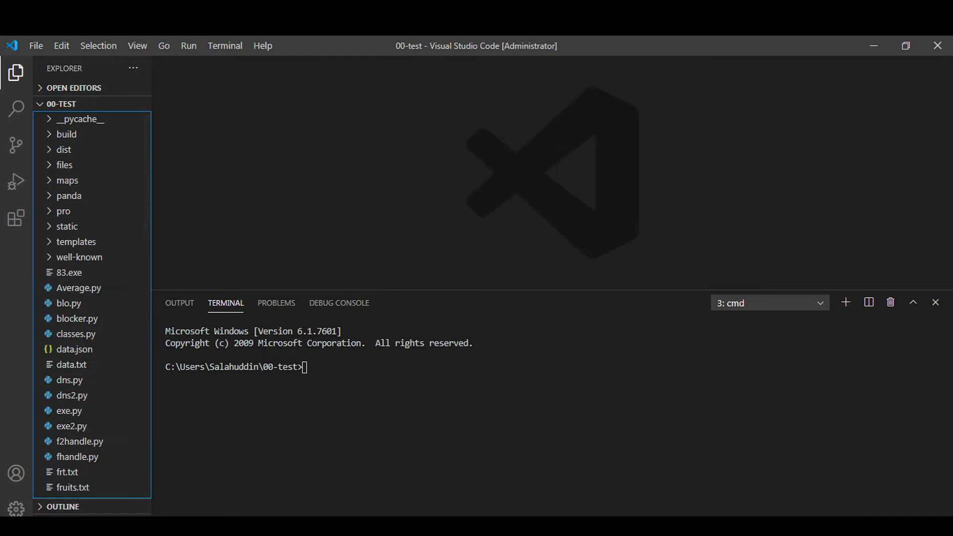
{"action": "left_click", "coordinate": [71, 461]}
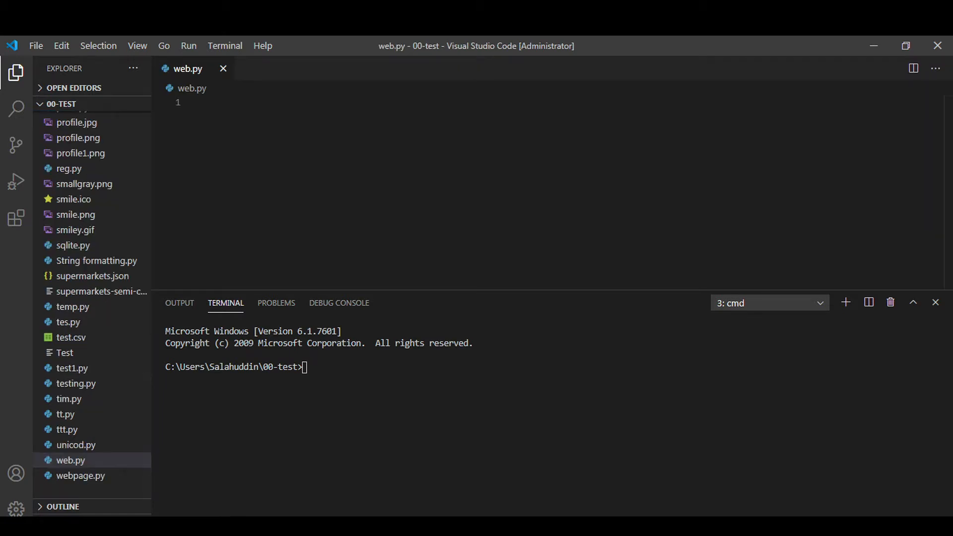
{"action": "type", "text": "import re"}
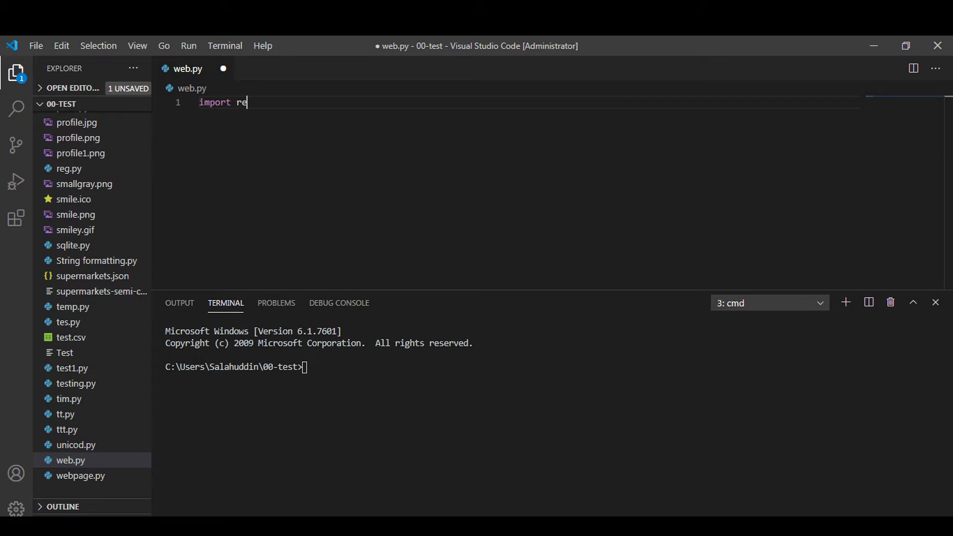
{"action": "type", "text": "quests"}
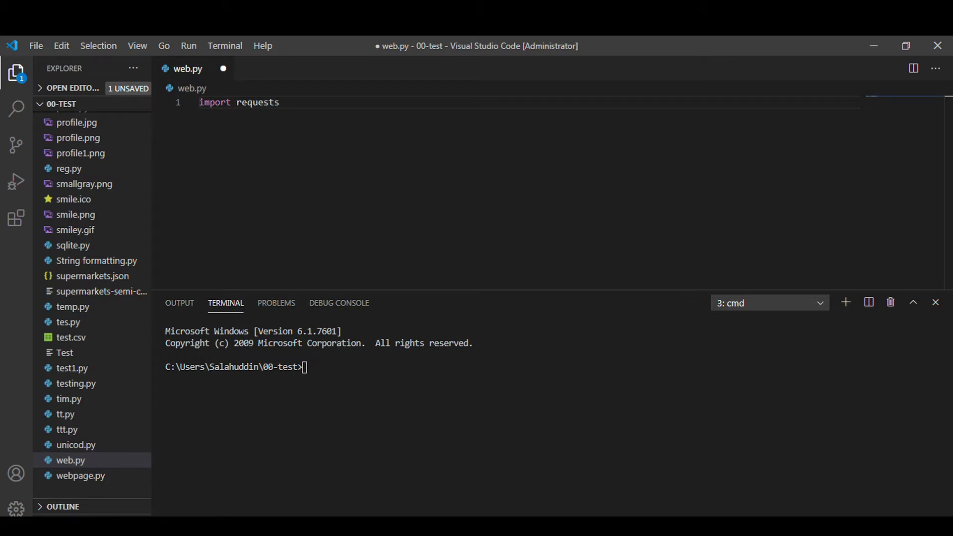
{"action": "key", "text": "Enter"}
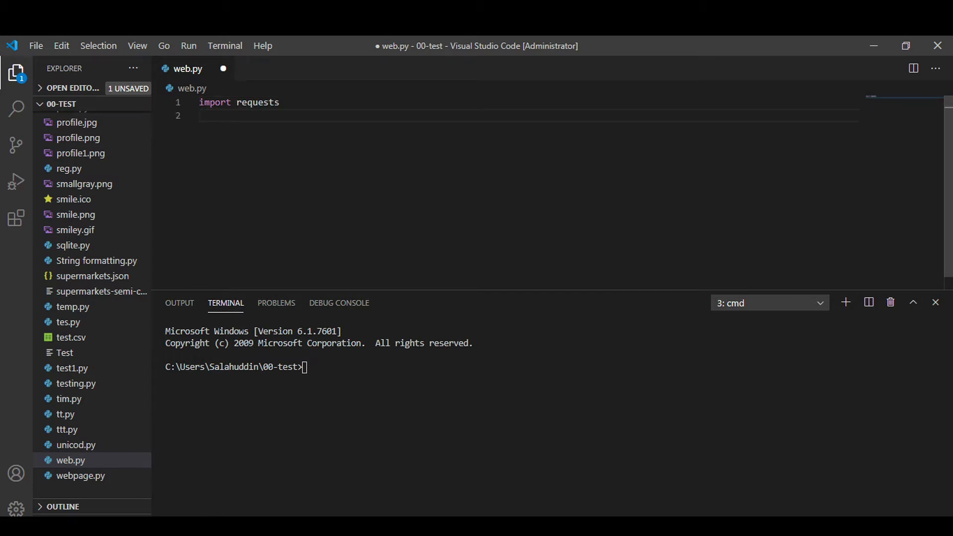
{"action": "type", "text": "import requests"}
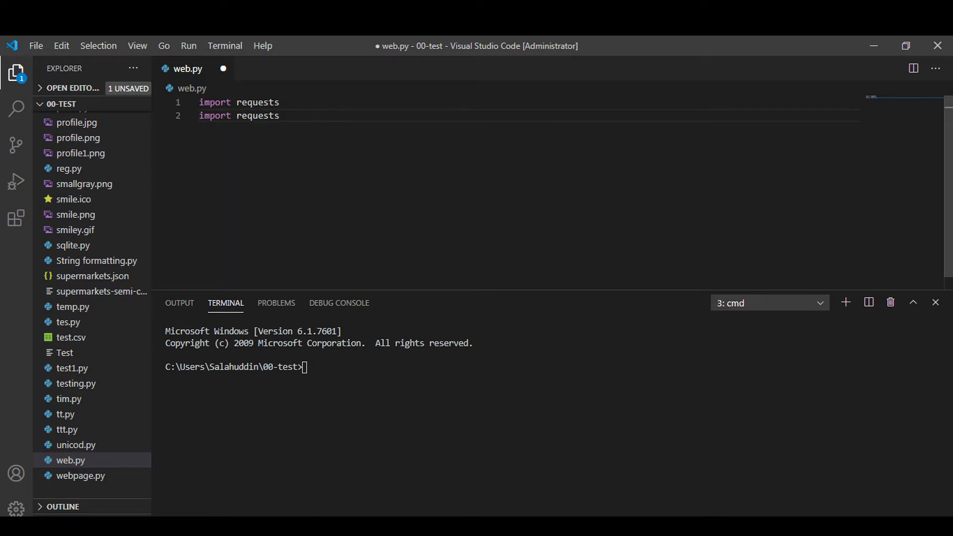
{"action": "key", "text": "Backspace"}
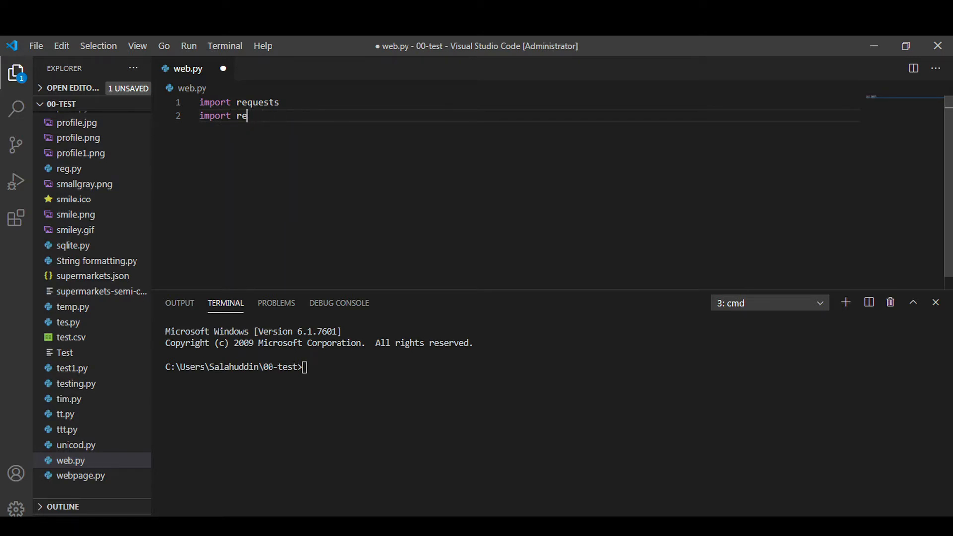
{"action": "key", "text": "enter"}
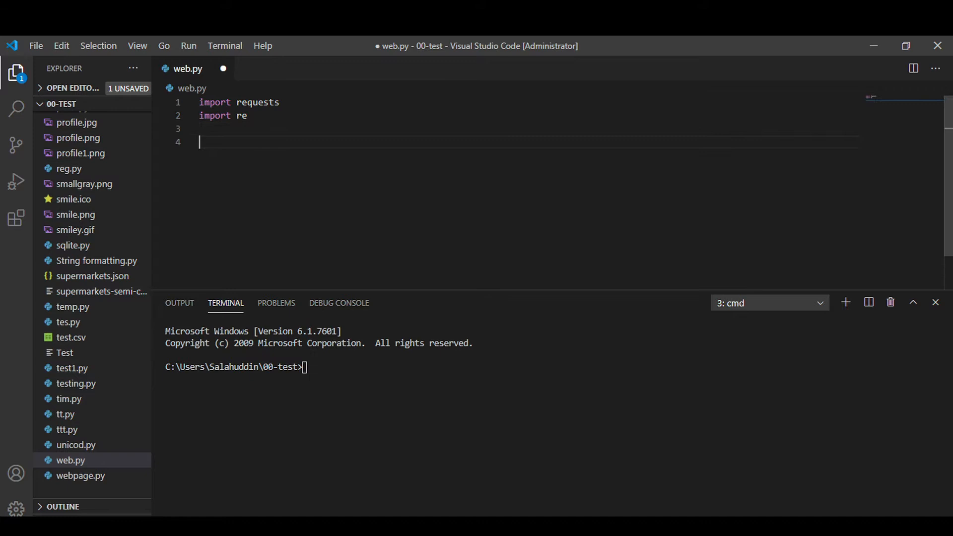
Step: Assign web = requests.get("") with an empty URL string
{"action": "type", "text": "web"}
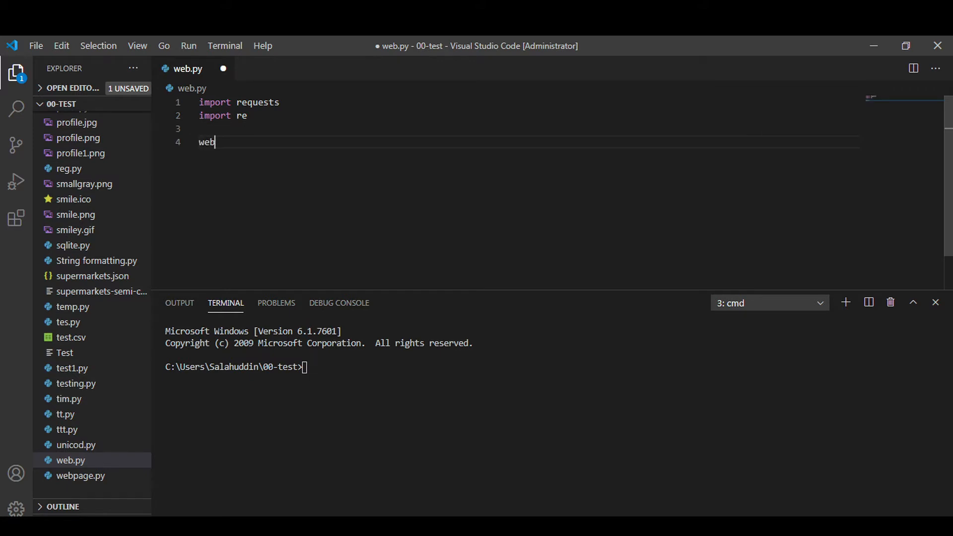
{"action": "type", "text": "="}
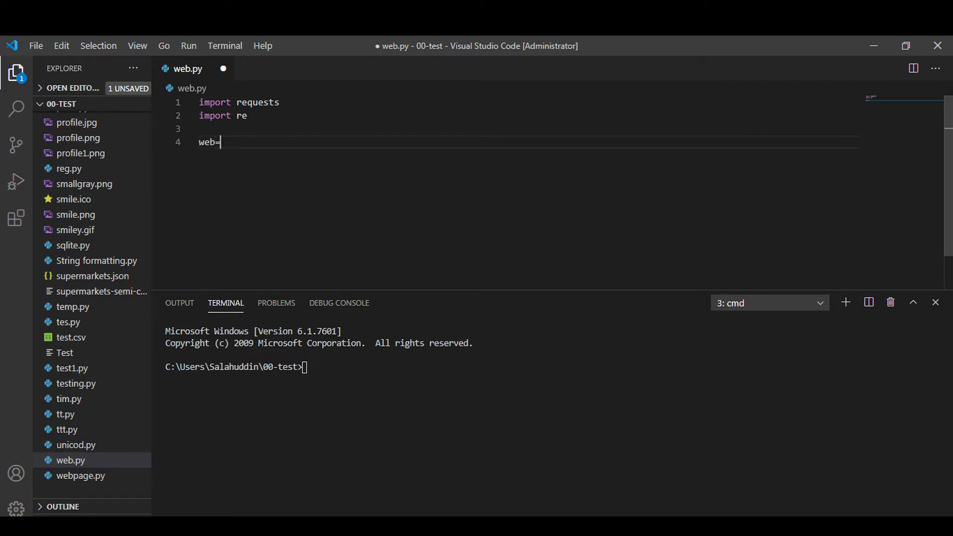
{"action": "type", "text": "requests"}
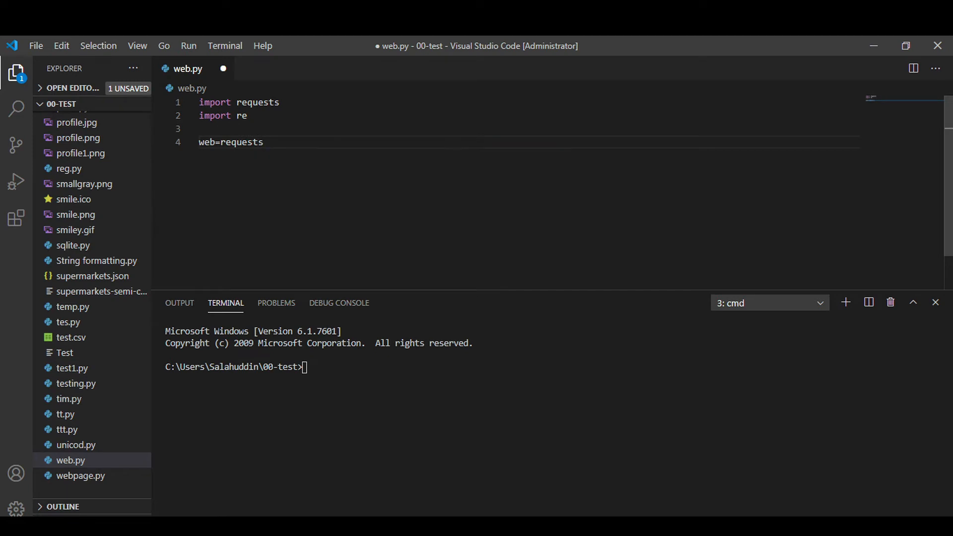
{"action": "type", "text": ".get()"}
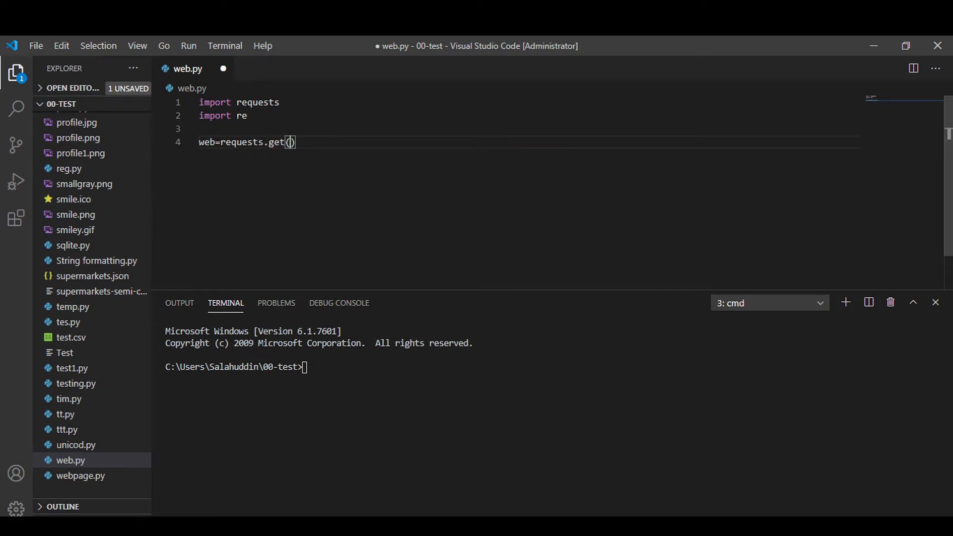
{"action": "type", "text": "\"\""}
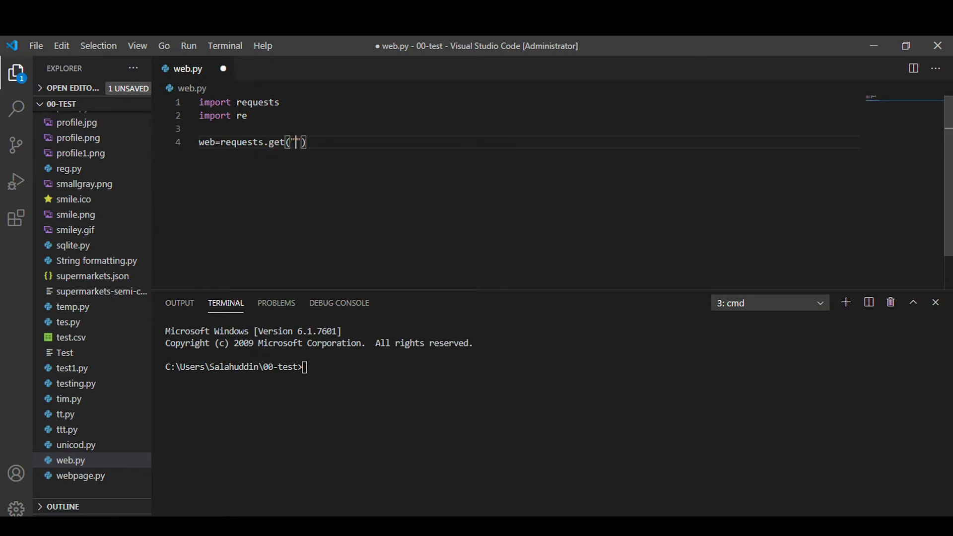
{"action": "type", "text": "u"}
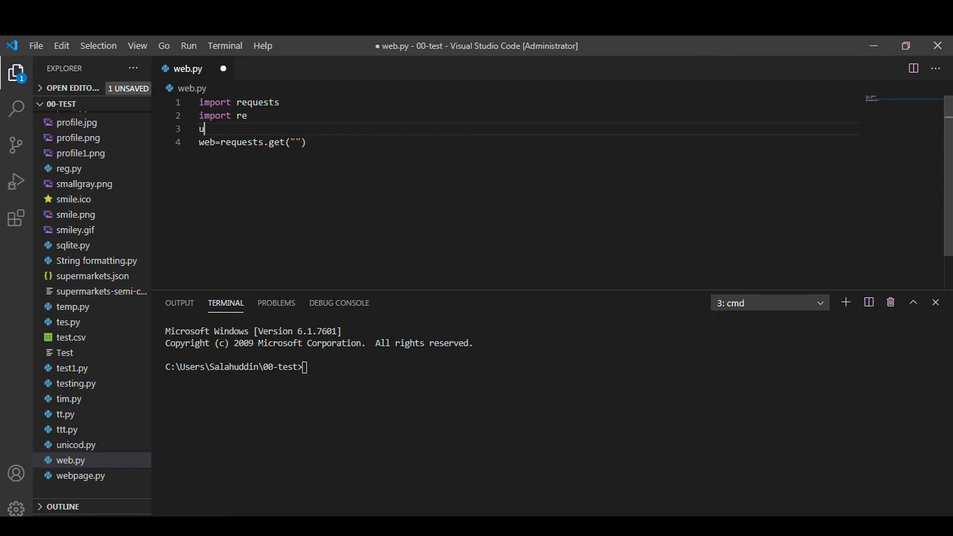
{"action": "type", "text": "ser"}
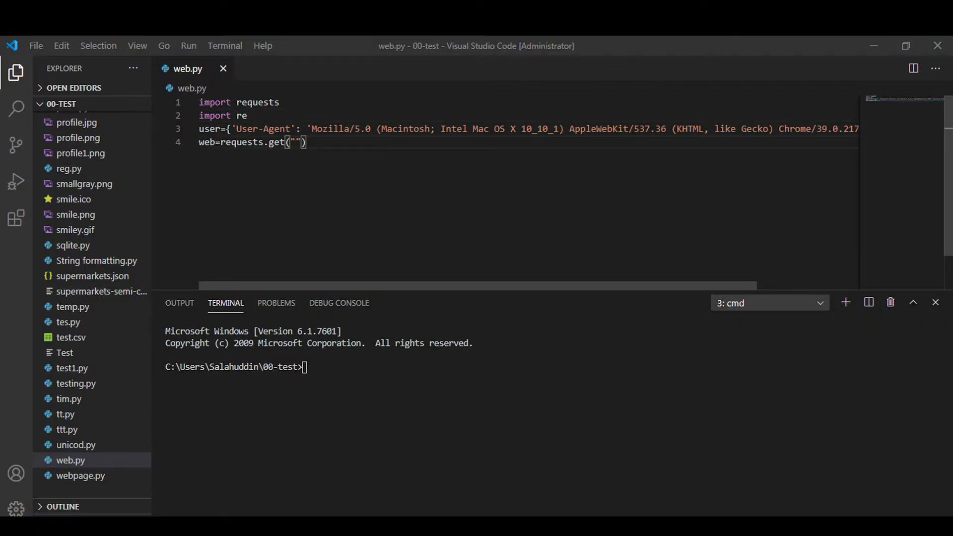
{"action": "type", "text": "https://babupc.com/"}
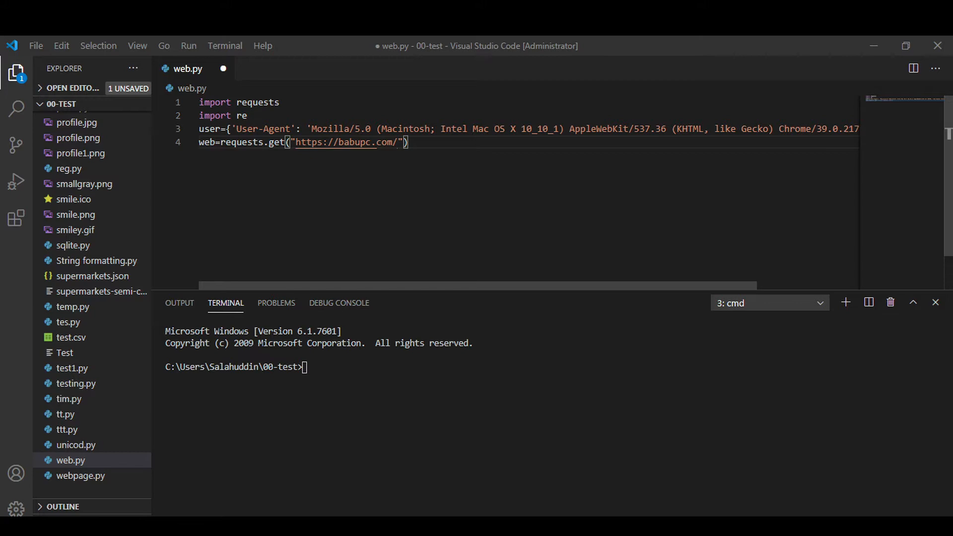
{"action": "type", "text": ",headers"}
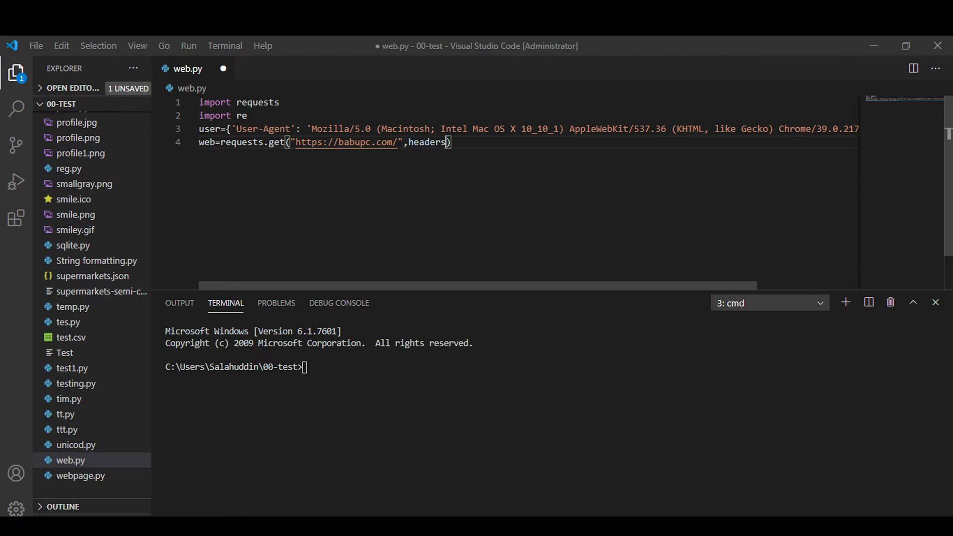
{"action": "type", "text": "=user"}
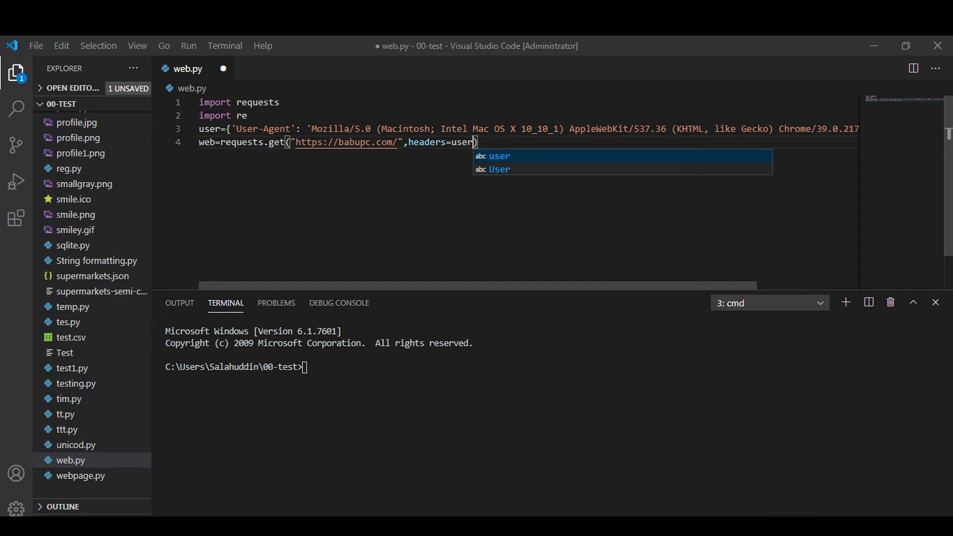
{"action": "key", "text": "Escape"}
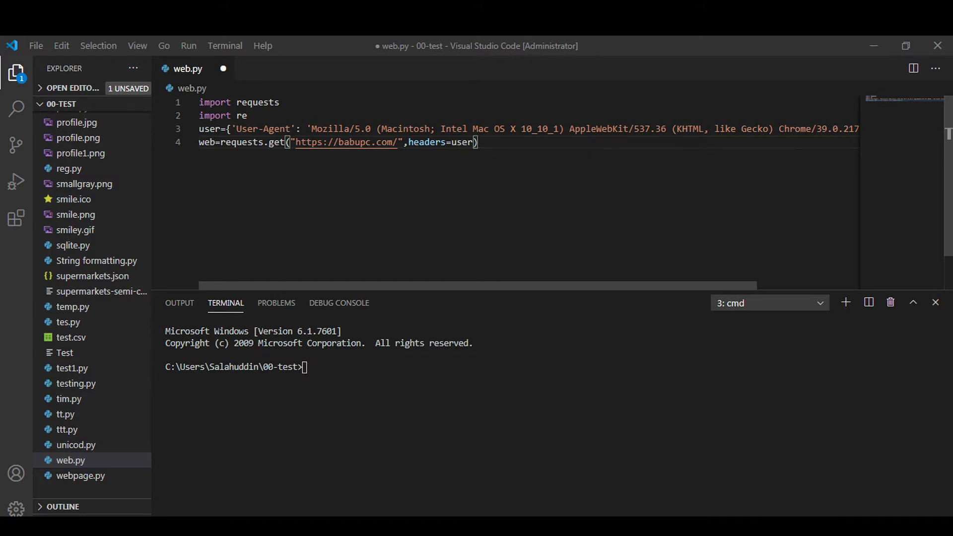
Step: Decode the response with web_1 = web.content.decode() and save
{"action": "type", "text": "web"}
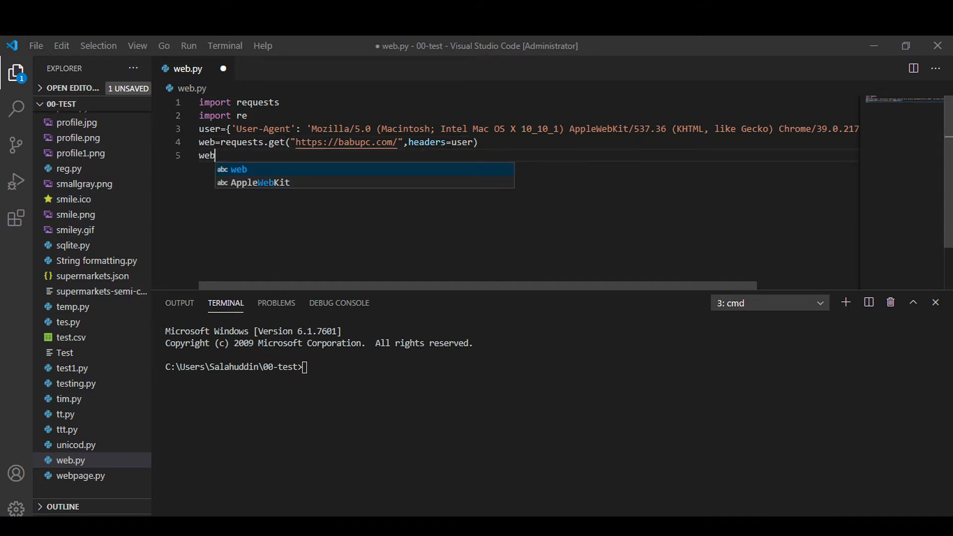
{"action": "type", "text": "_1"}
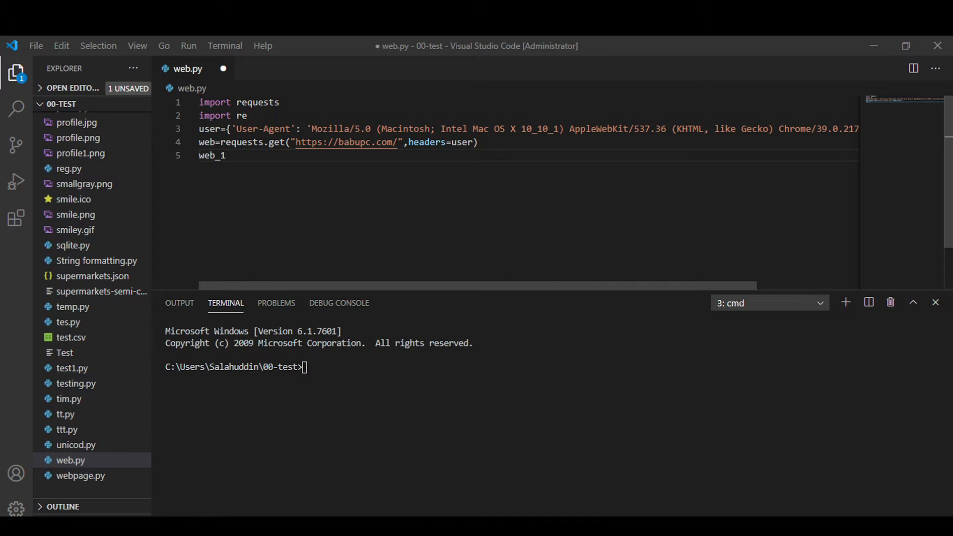
{"action": "type", "text": "="}
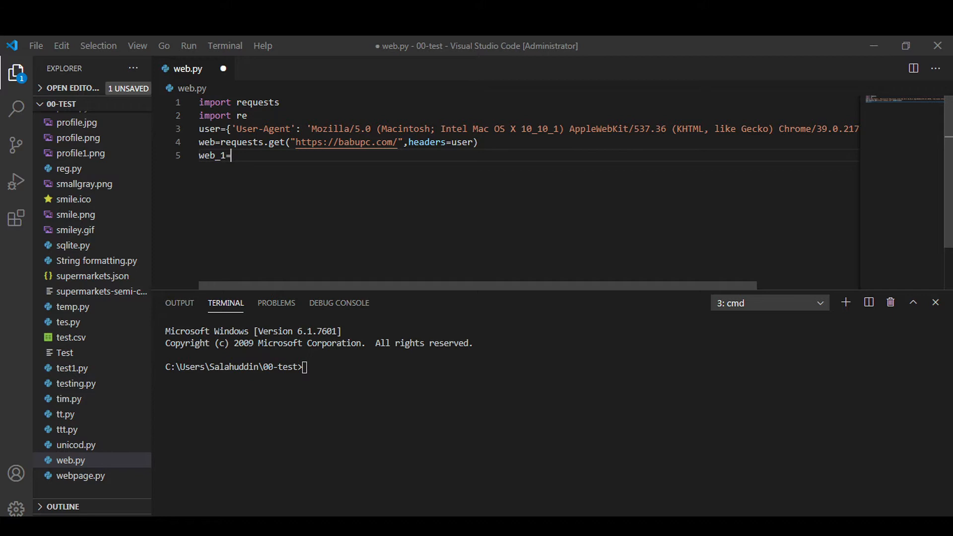
{"action": "type", "text": "web"}
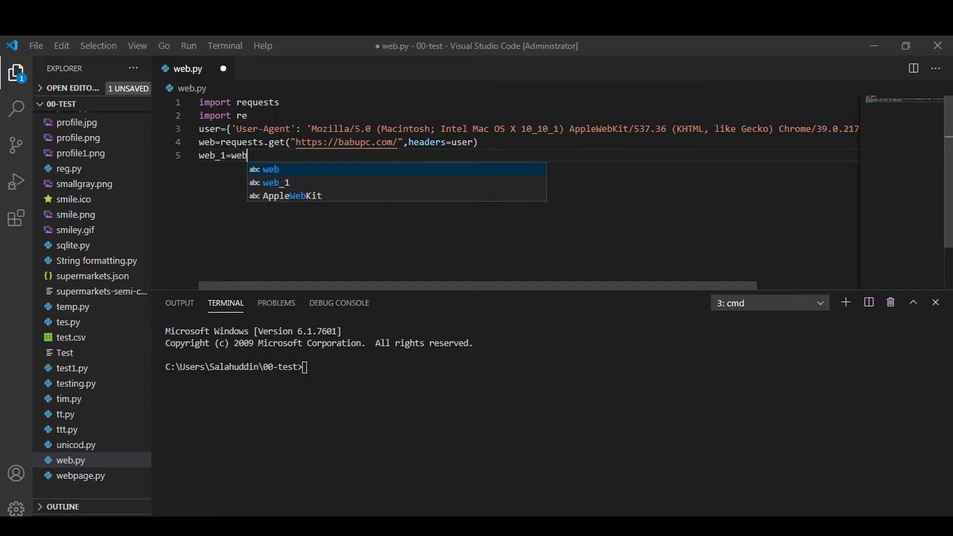
{"action": "type", "text": "."}
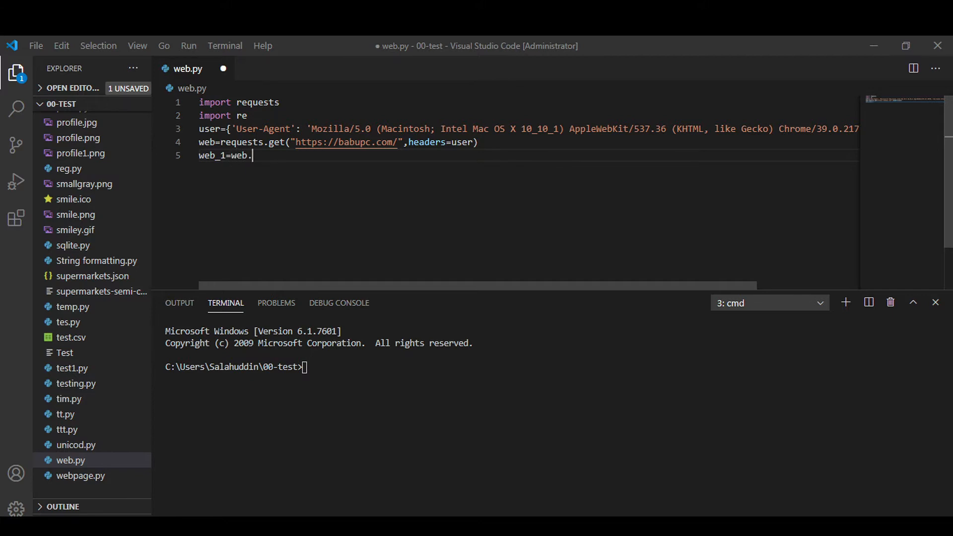
{"action": "type", "text": "conten"}
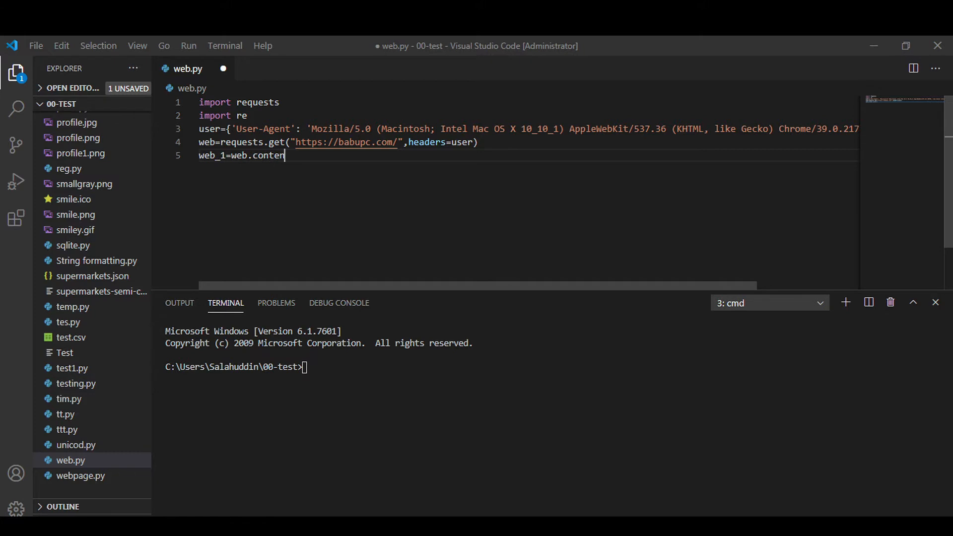
{"action": "type", "text": ".de"}
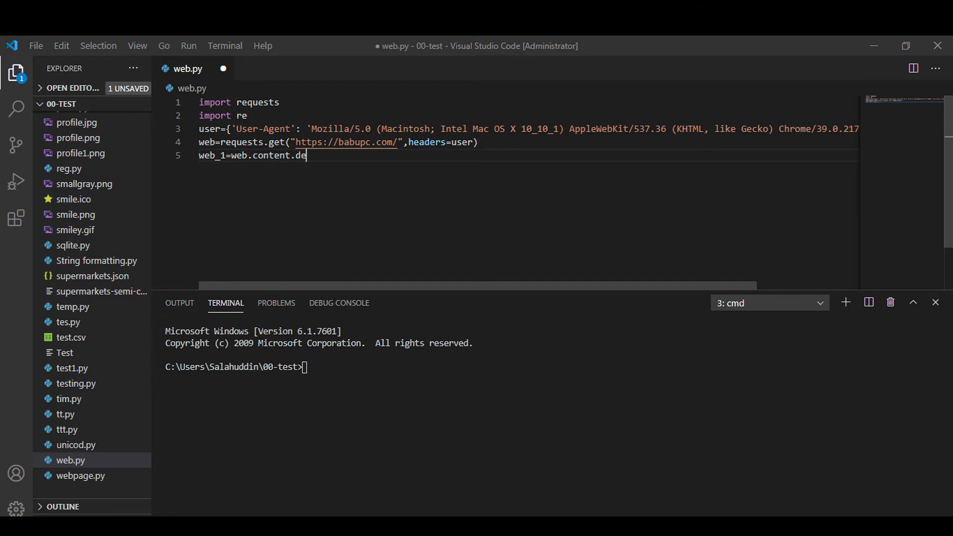
{"action": "type", "text": "code()"}
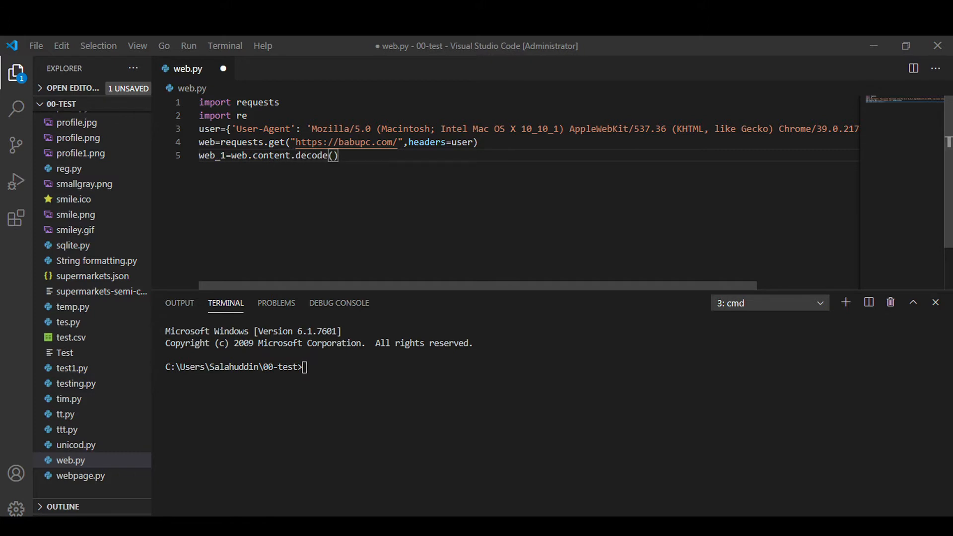
{"action": "key", "text": "enter"}
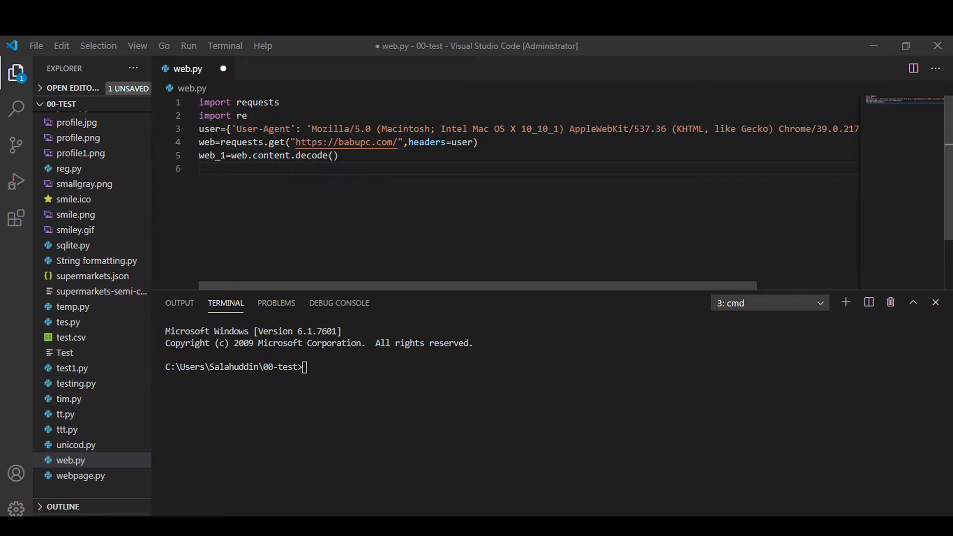
{"action": "key", "text": "ctrl+s"}
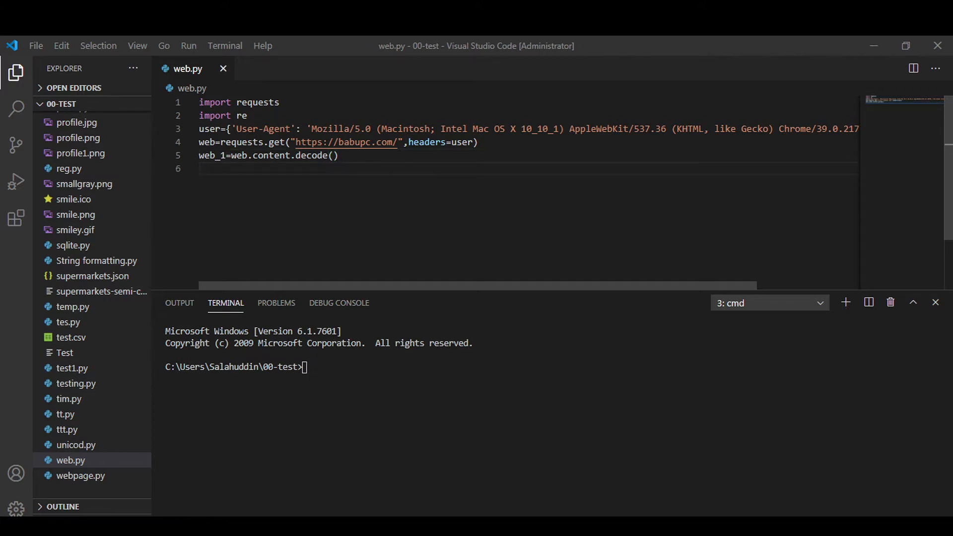
Step: Add a comment noting decode converts binary to utf
{"action": "type", "text": "#decode"}
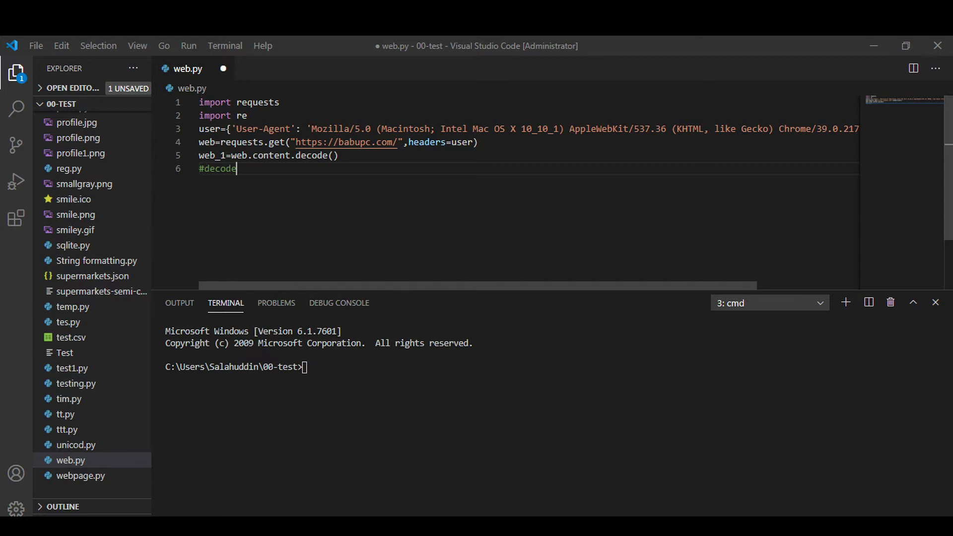
{"action": "type", "text": "=="}
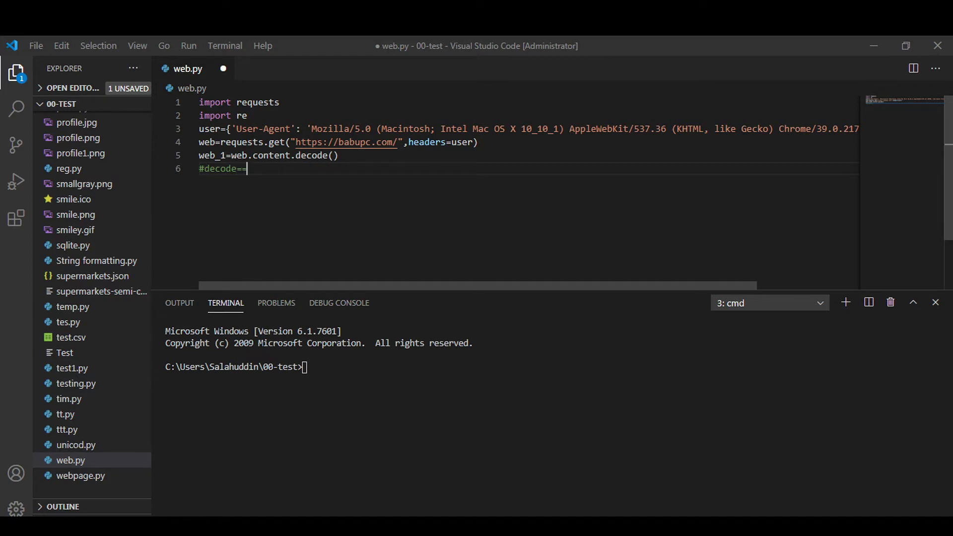
{"action": "type", "text": "binary to utf"}
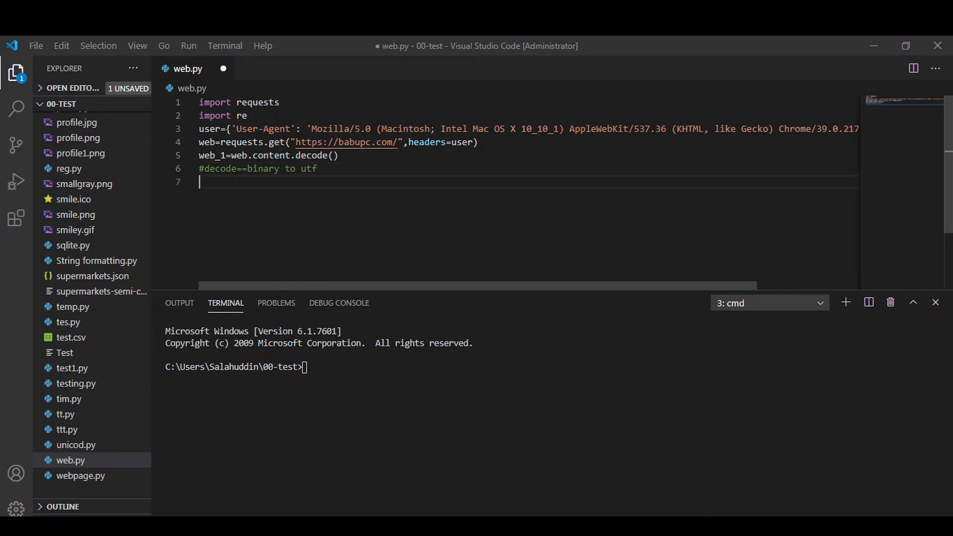
{"action": "key", "text": "enter"}
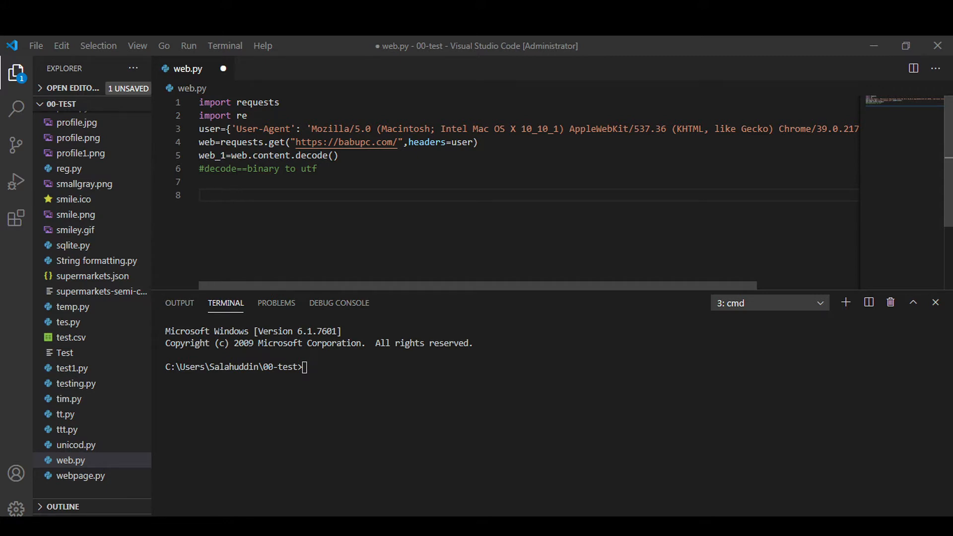
{"action": "type", "text": "p=c"}
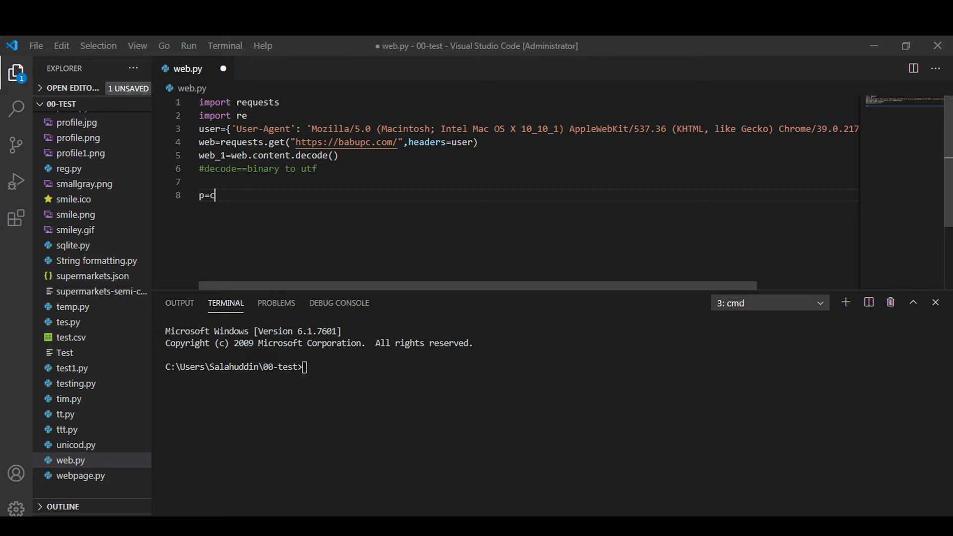
{"action": "type", "text": "ompile"}
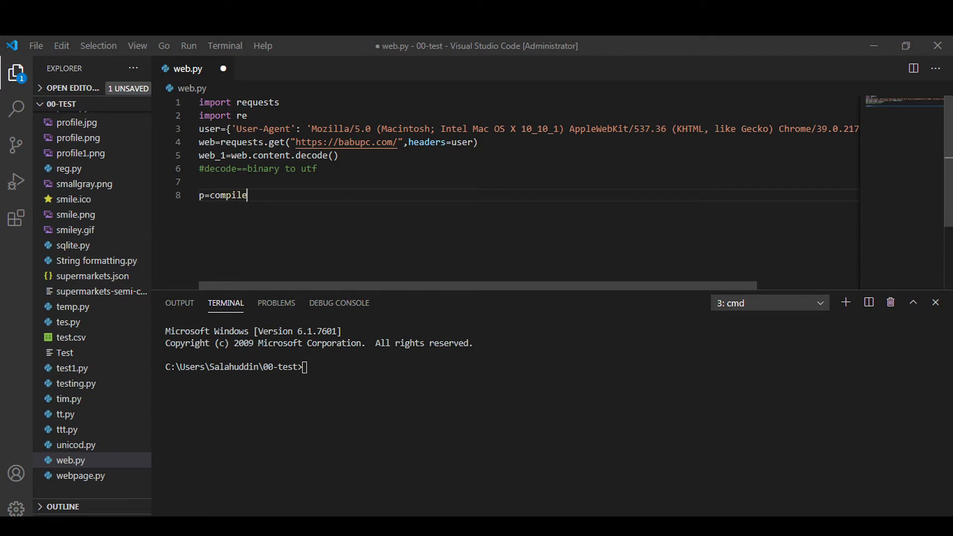
{"action": "left_click", "coordinate": [230, 195]}
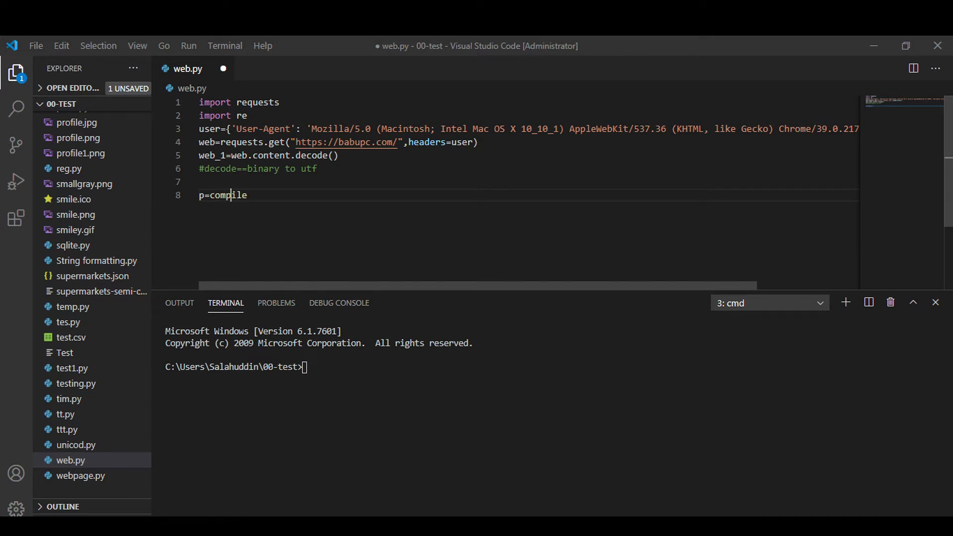
{"action": "type", "text": "re."}
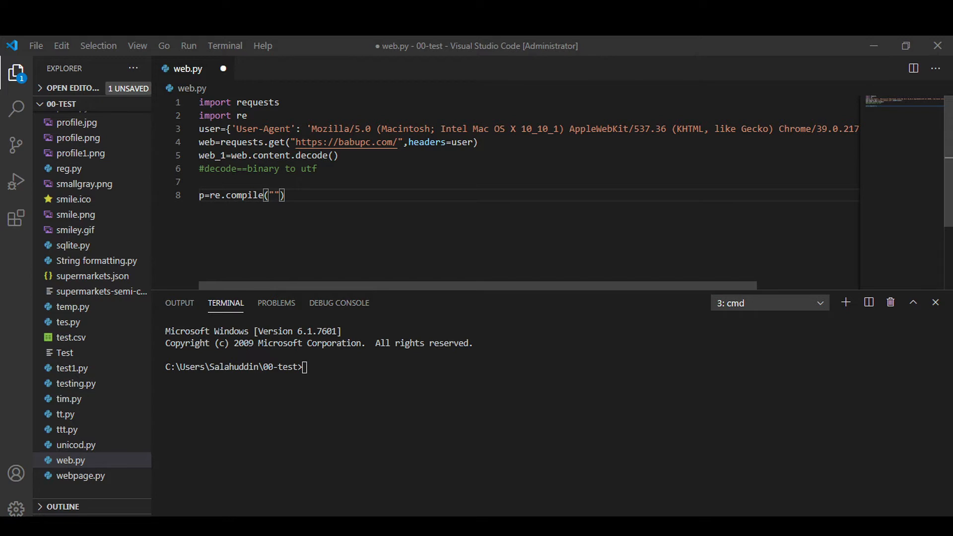
{"action": "double_click", "coordinate": [346, 141]}
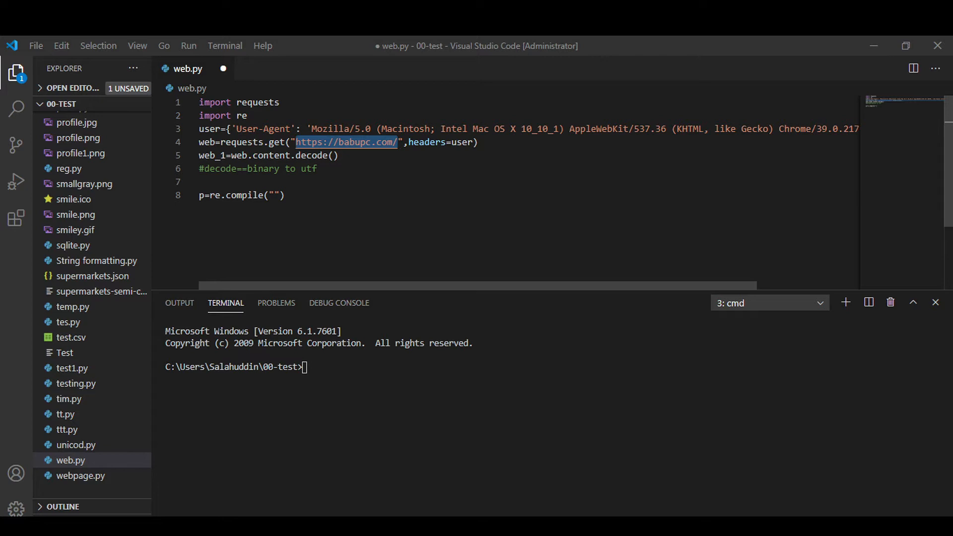
{"action": "type", "text": "https://babupc.com/"}
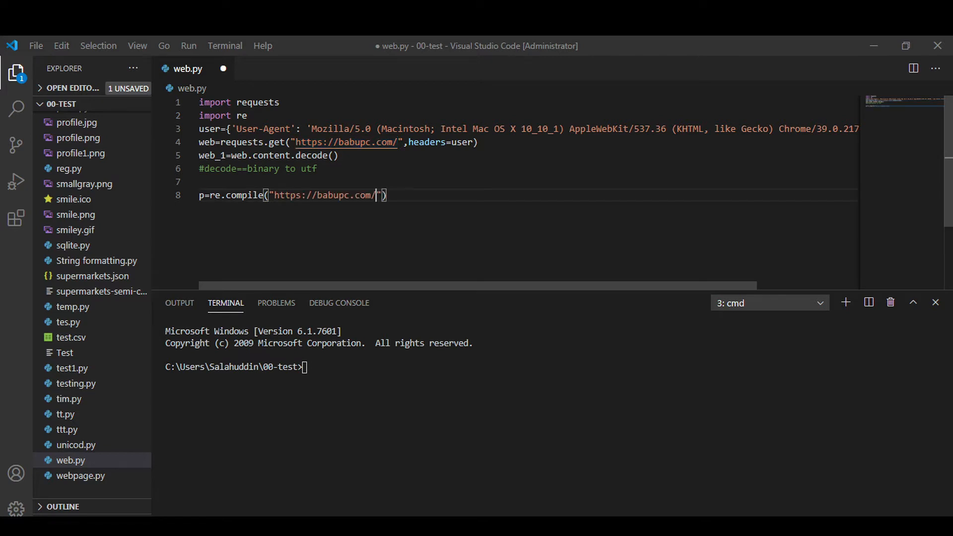
{"action": "type", "text": "."}
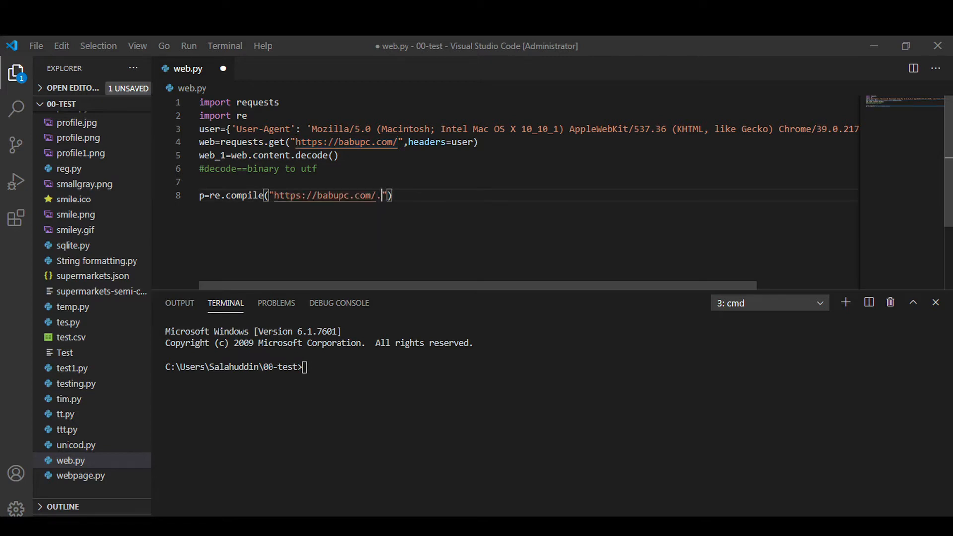
{"action": "type", "text": "*"}
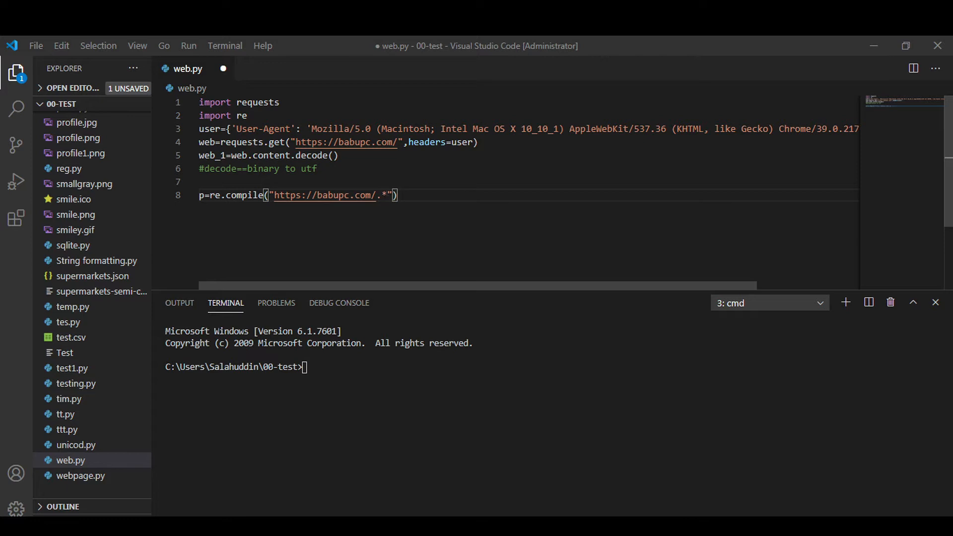
{"action": "type", "text": "\""}
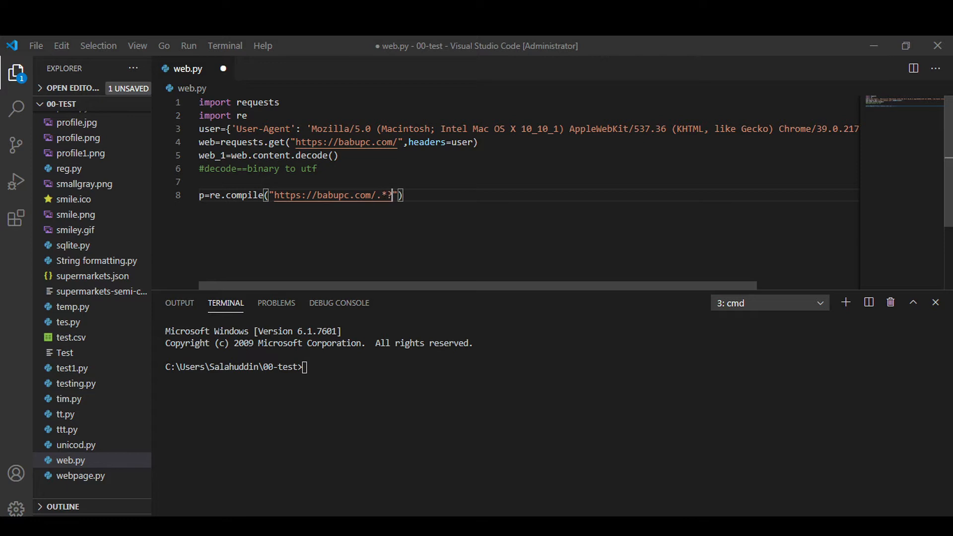
{"action": "type", "text": "\\n"}
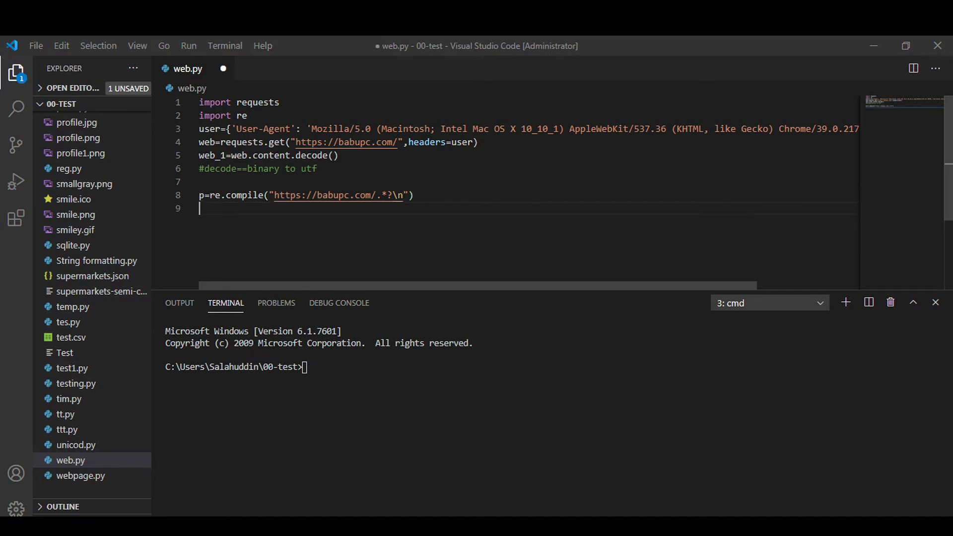
Step: Set p=p.findall(web_1), print p, and run py web.py
{"action": "type", "text": "p="}
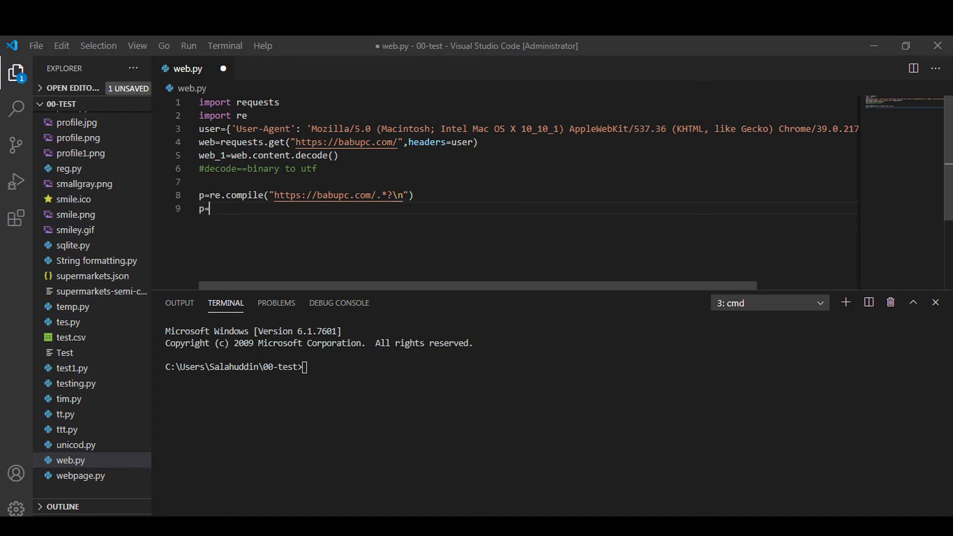
{"action": "type", "text": "=.find"}
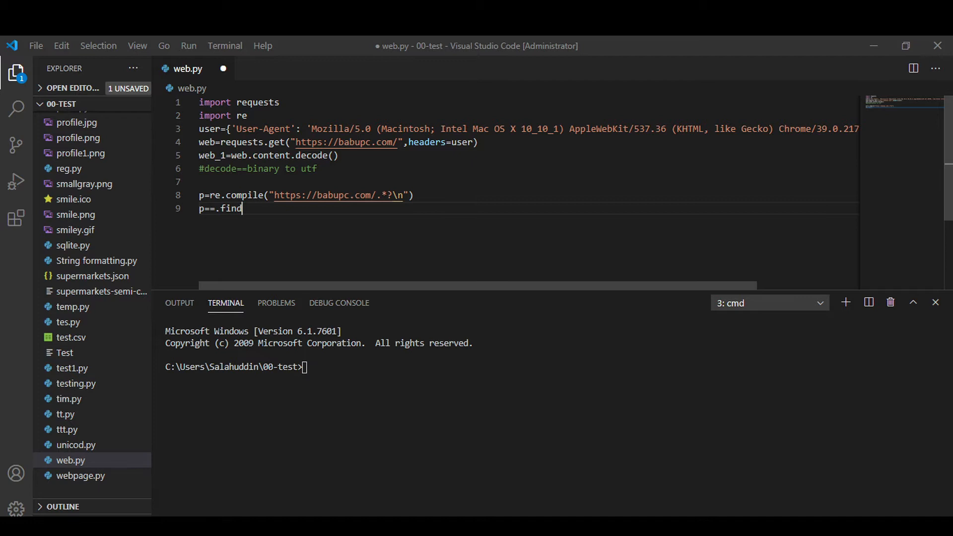
{"action": "type", "text": "all()"}
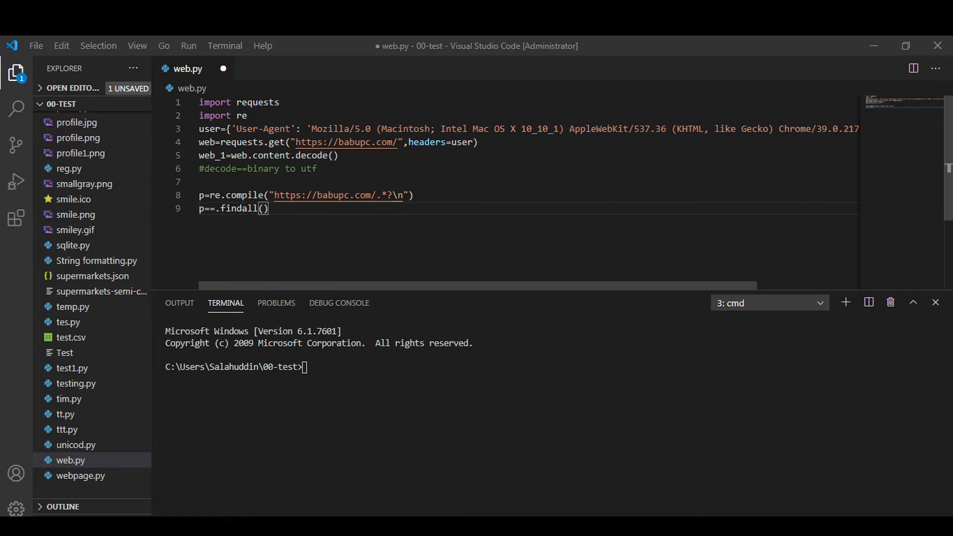
{"action": "type", "text": "web_1"}
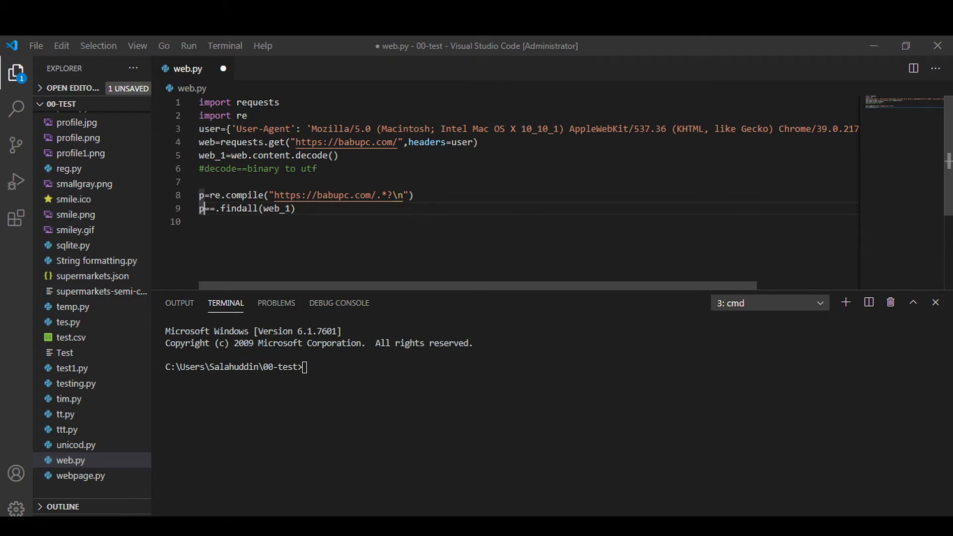
{"action": "key", "text": "Backspace"}
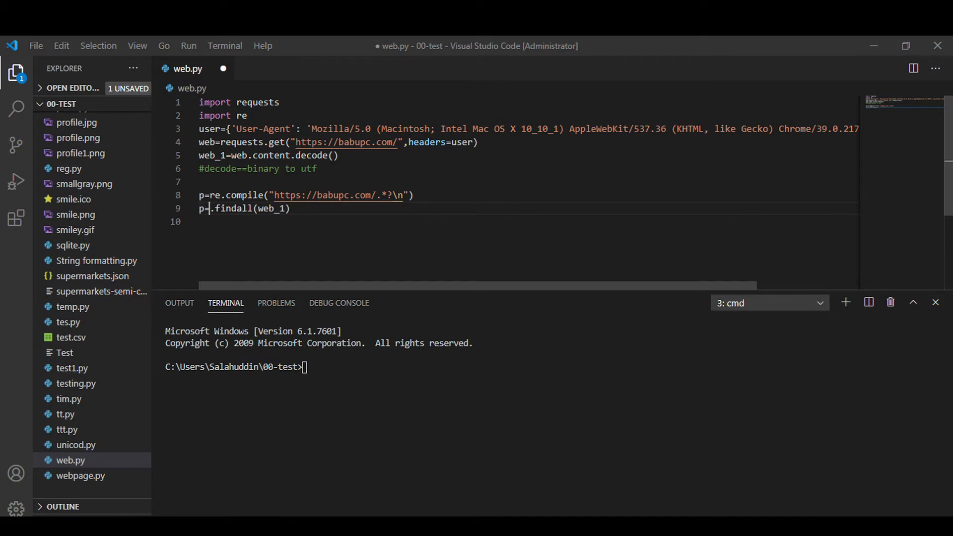
{"action": "type", "text": "p"}
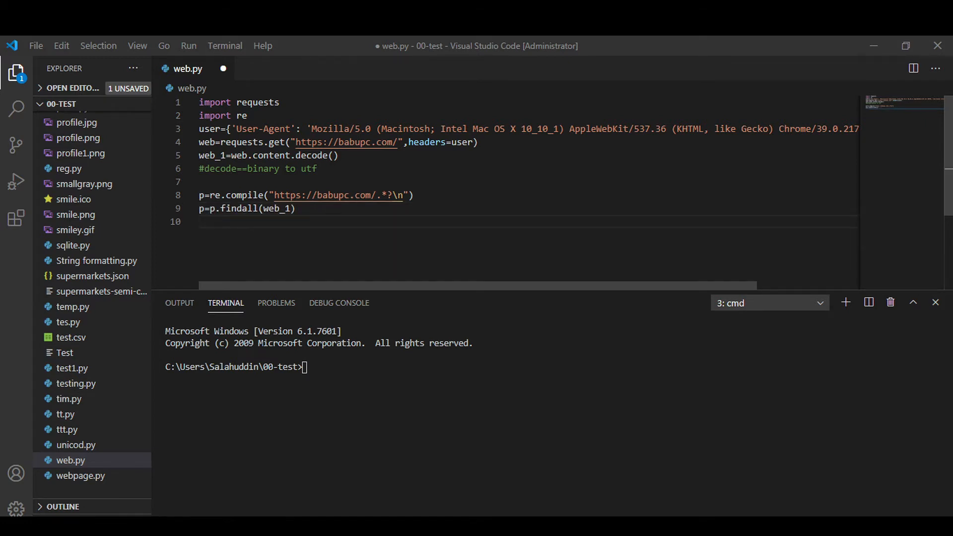
{"action": "key", "text": "enter"}
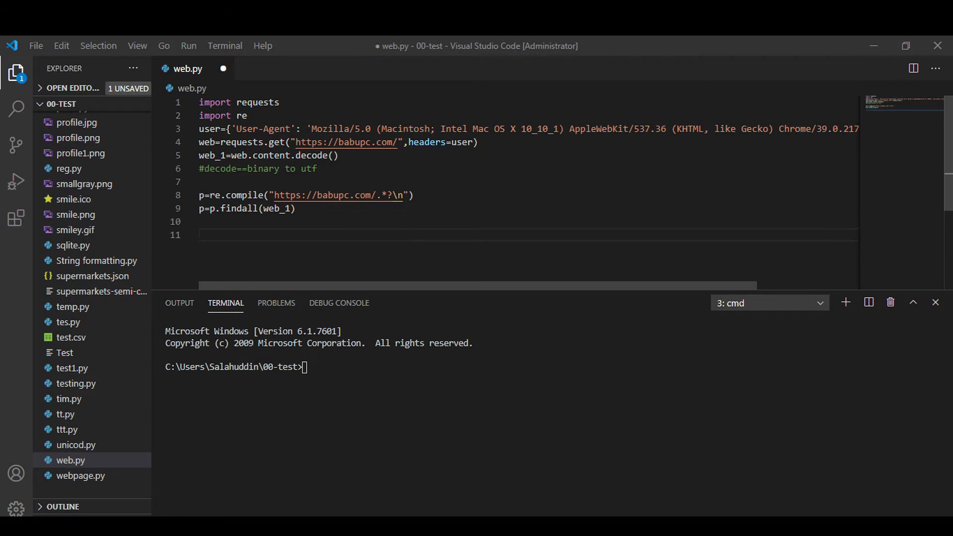
{"action": "type", "text": "print("}
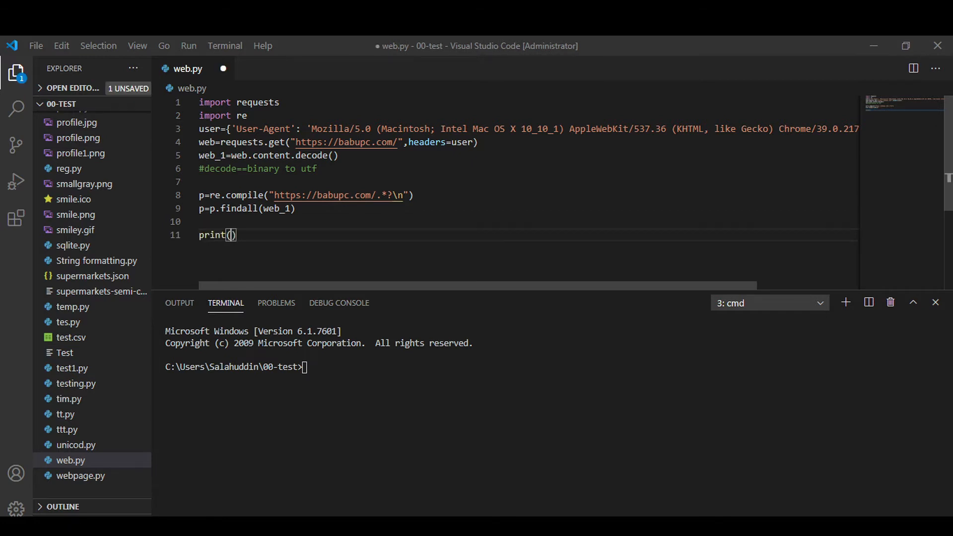
{"action": "type", "text": "p"}
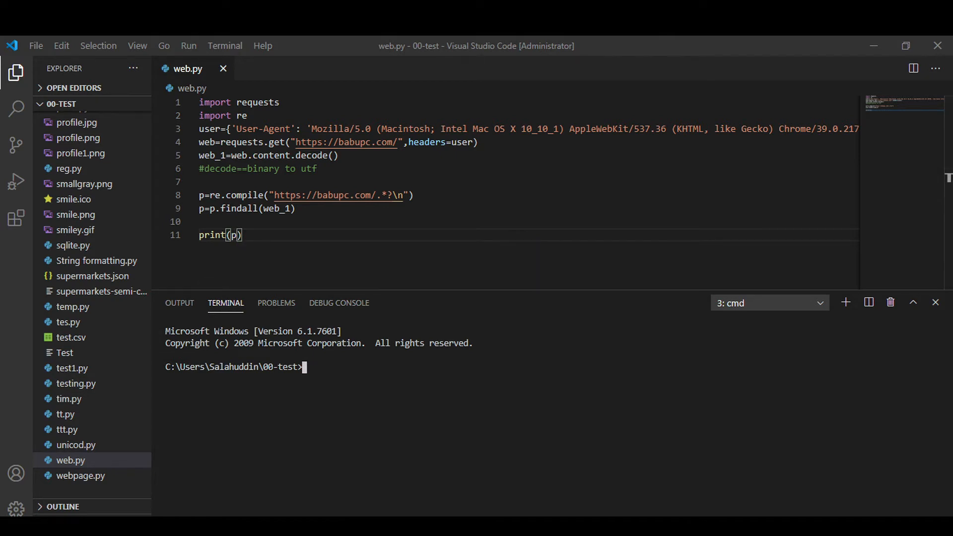
{"action": "type", "text": "py"}
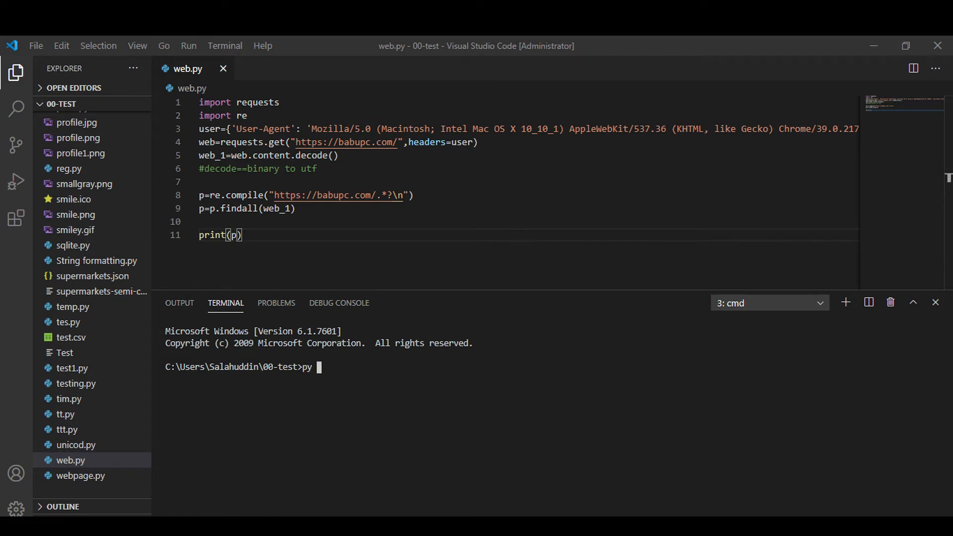
{"action": "type", "text": "web.py"}
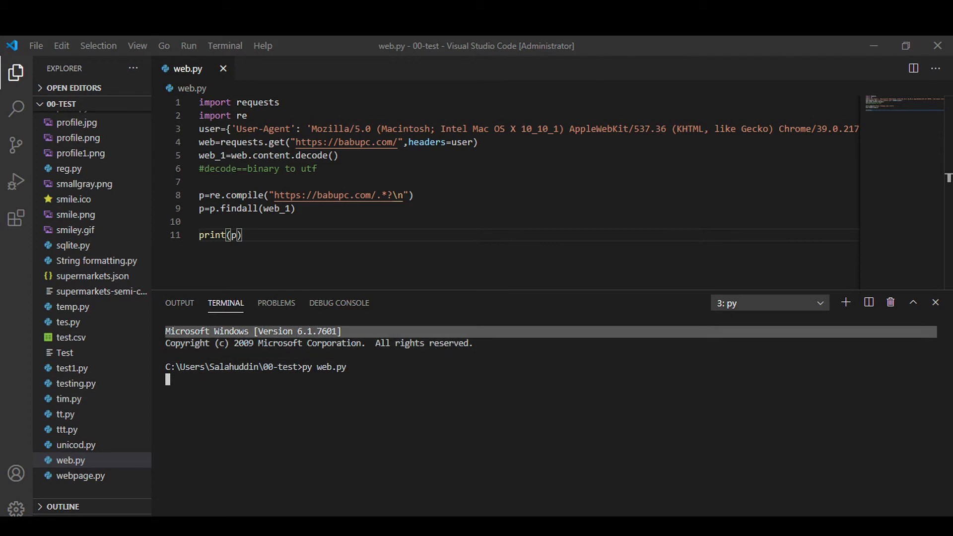
Step: Scroll through the terminal's long list of babupc.com URLs and HTML fragments
{"action": "left_click", "coordinate": [277, 303]}
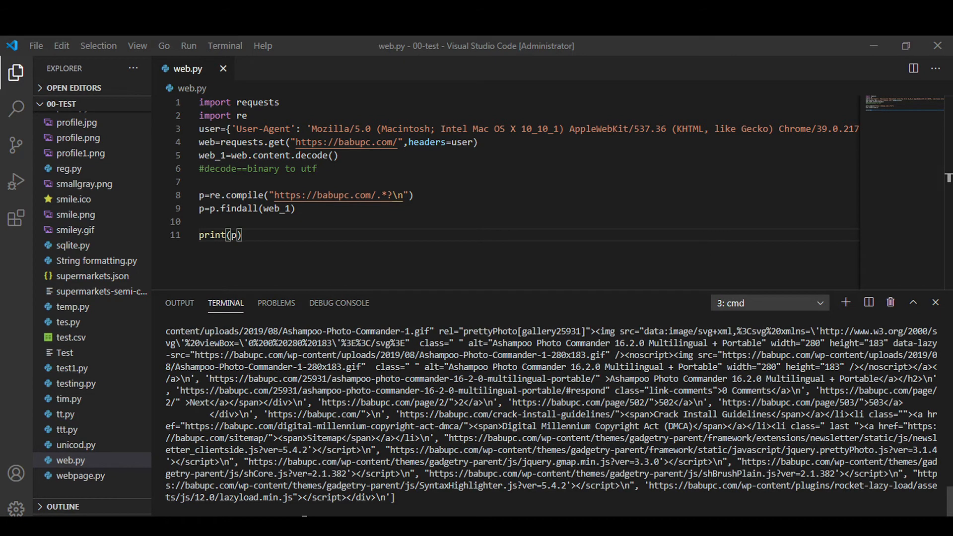
{"action": "scroll", "scroll_direction": "down", "scroll_amount": 3}
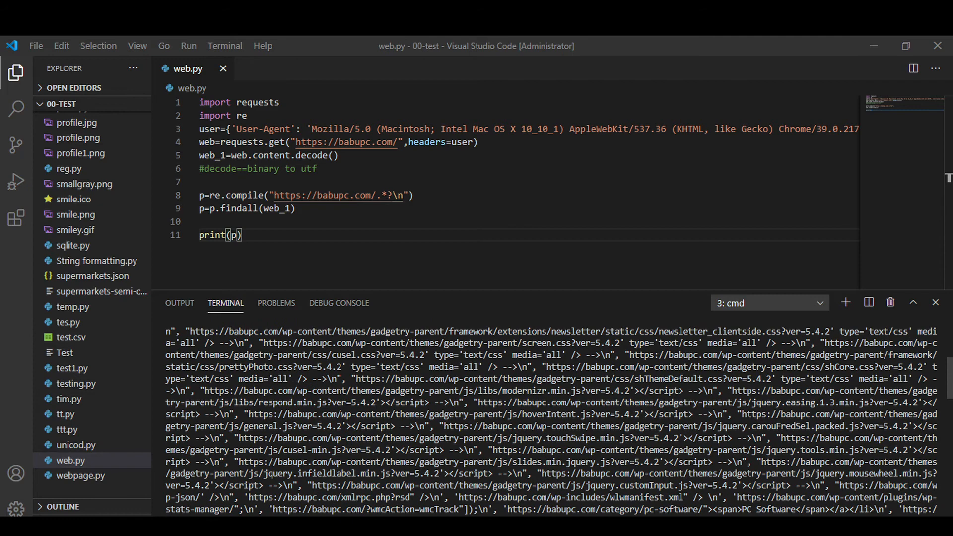
{"action": "scroll", "scroll_direction": "down", "scroll_amount": 3}
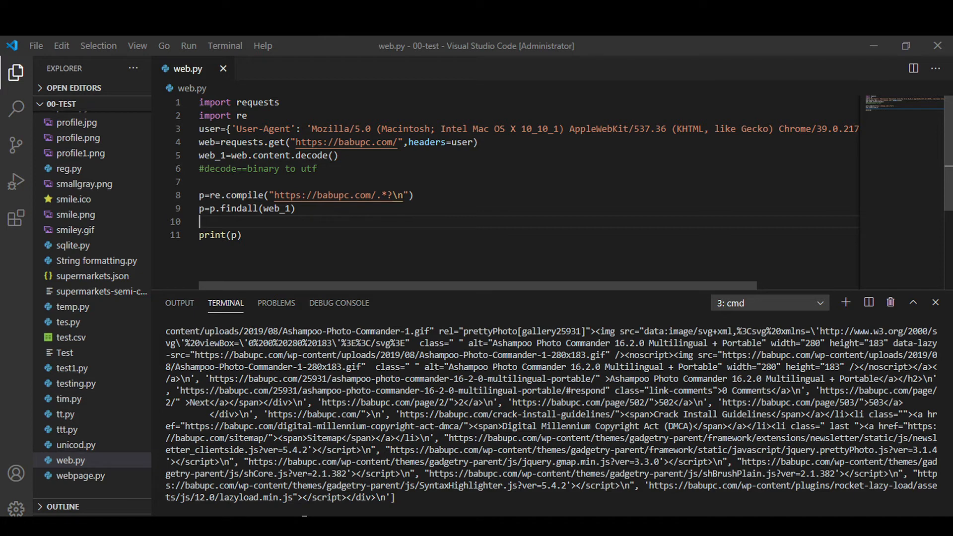
Step: Loop 'for line in p:' and print each line with line+"\n"
{"action": "type", "text": "for line in p"}
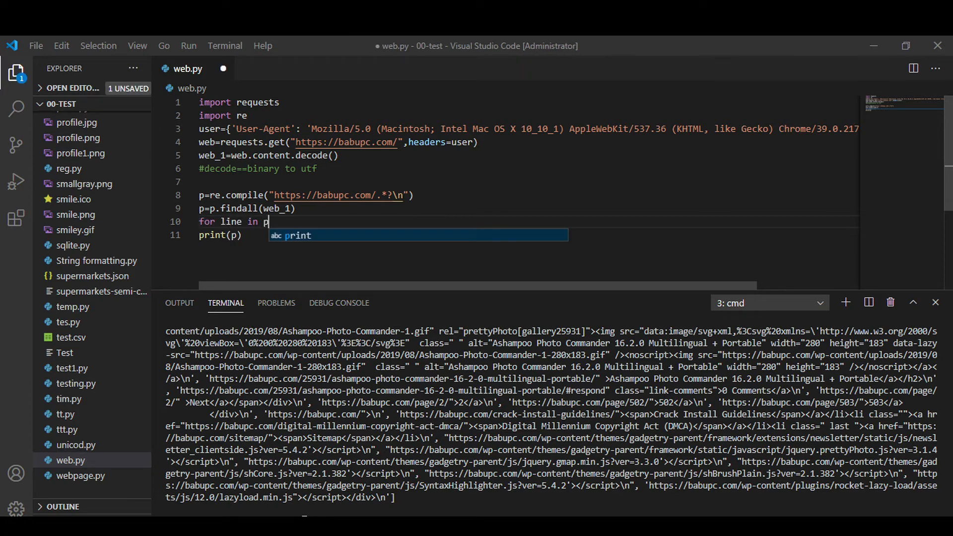
{"action": "type", "text": ":"}
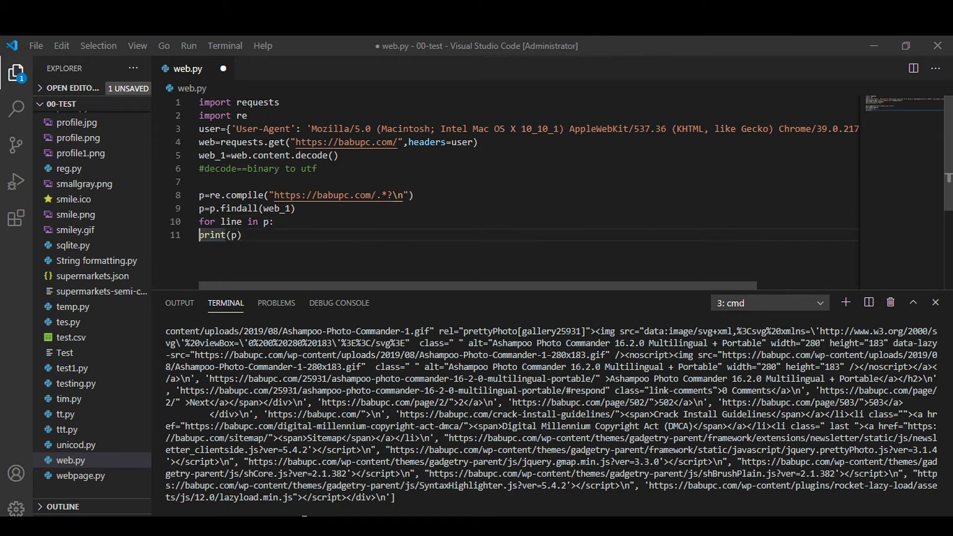
{"action": "key", "text": "Tab"}
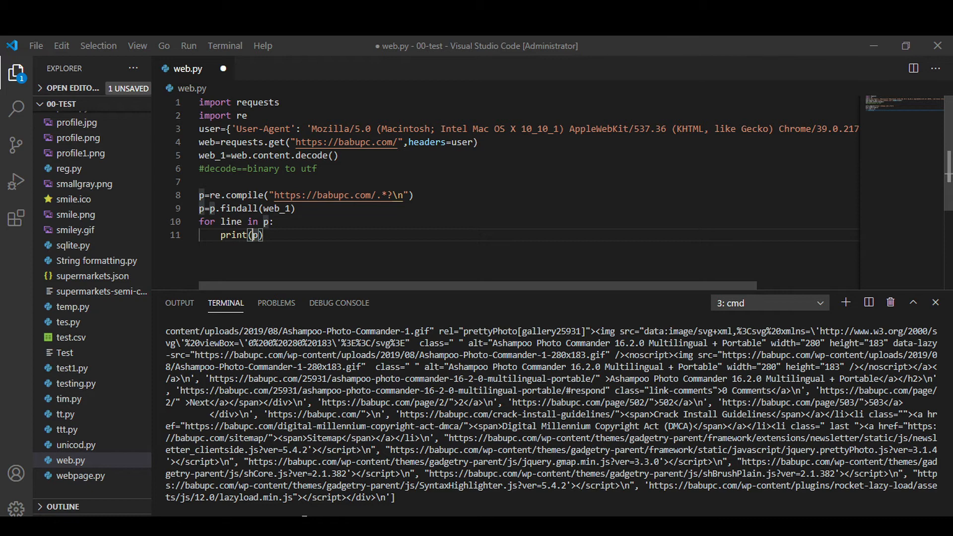
{"action": "type", "text": "line"}
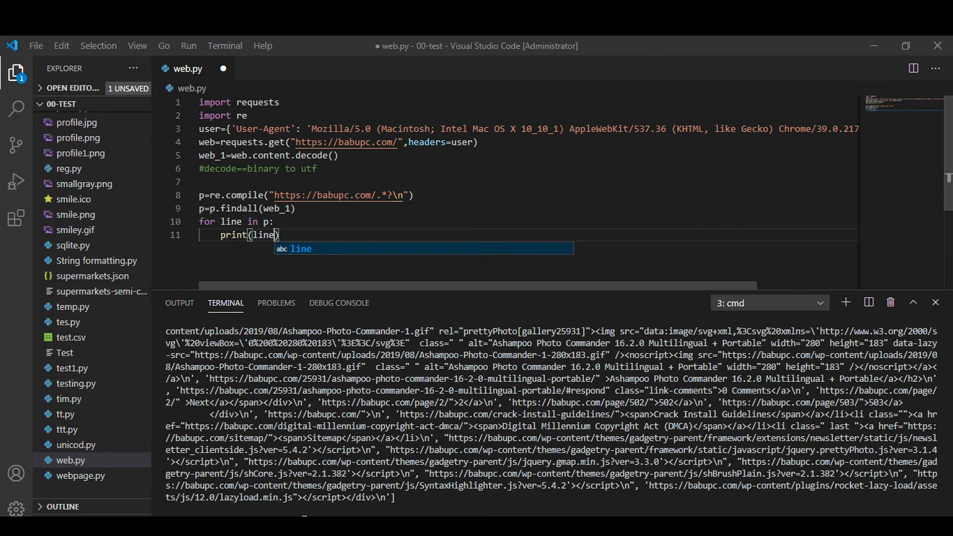
{"action": "type", "text": "+\""}
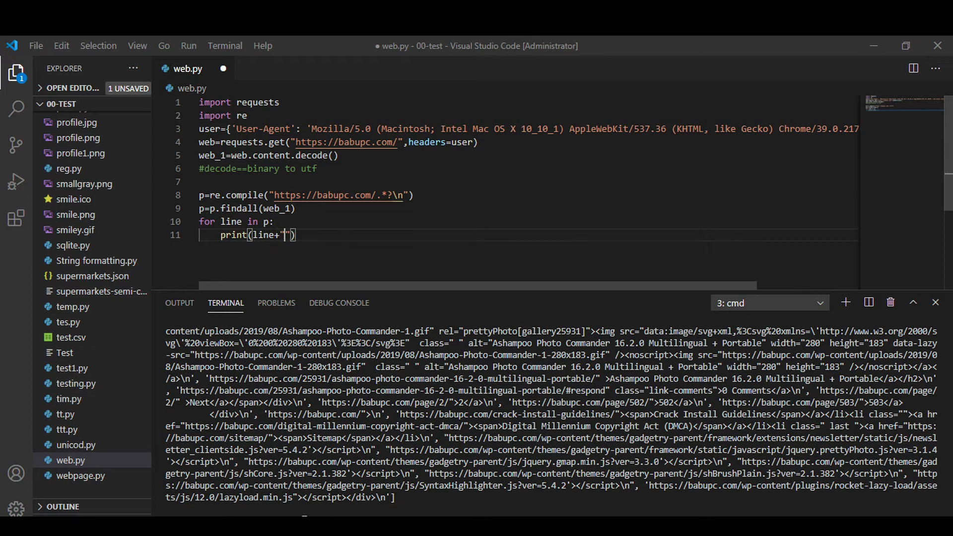
{"action": "type", "text": "\\n"}
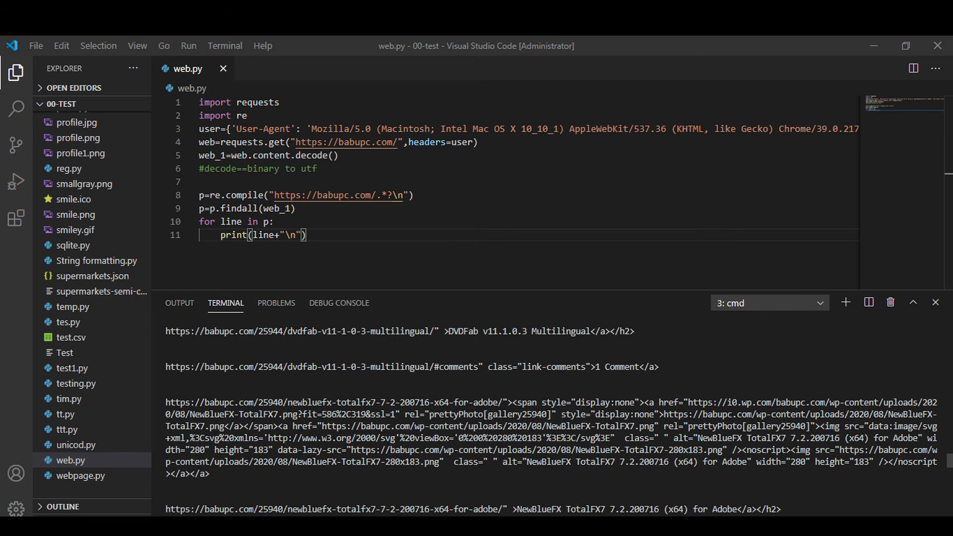
Step: Scroll through the rerun's one-match-per-line terminal output
{"action": "scroll", "scroll_direction": "down", "scroll_amount": 3}
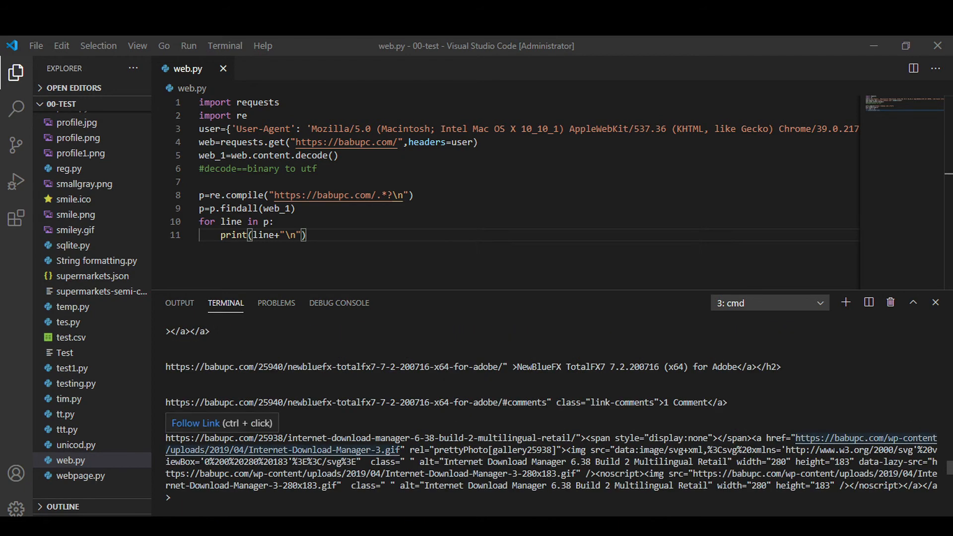
{"action": "scroll", "scroll_direction": "down", "scroll_amount": 3}
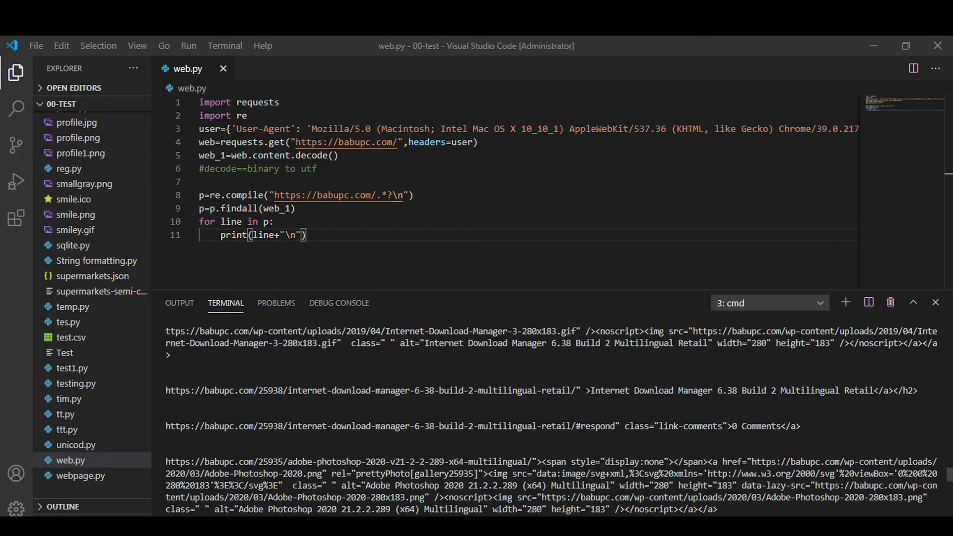
{"action": "scroll", "scroll_direction": "down", "scroll_amount": 3}
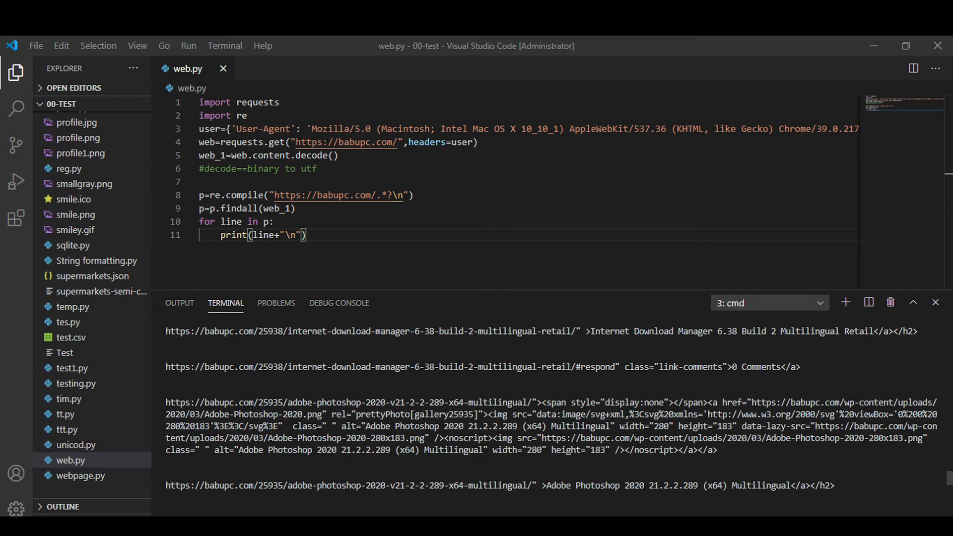
{"action": "scroll", "scroll_direction": "down", "scroll_amount": 3}
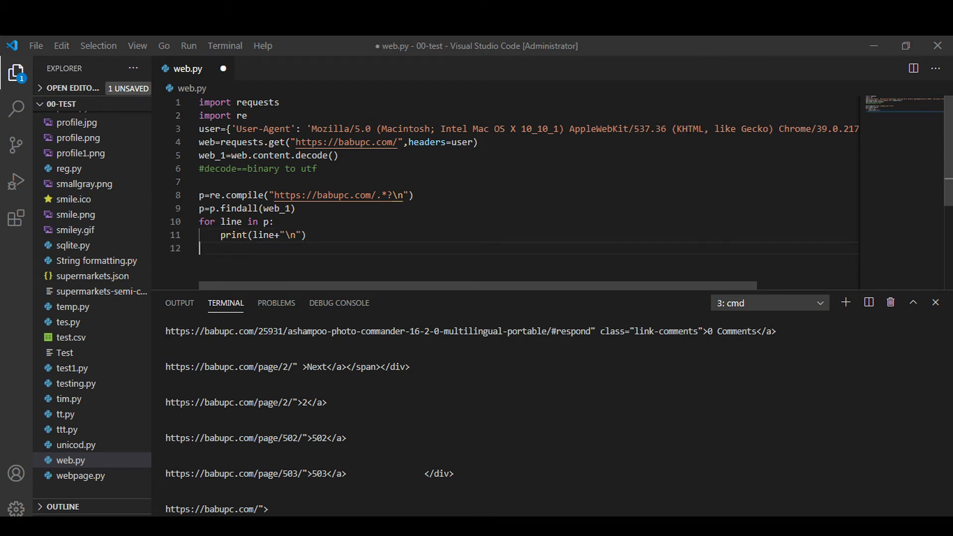
Step: Write the comment '#software you want to search;'
{"action": "type", "text": "sof"}
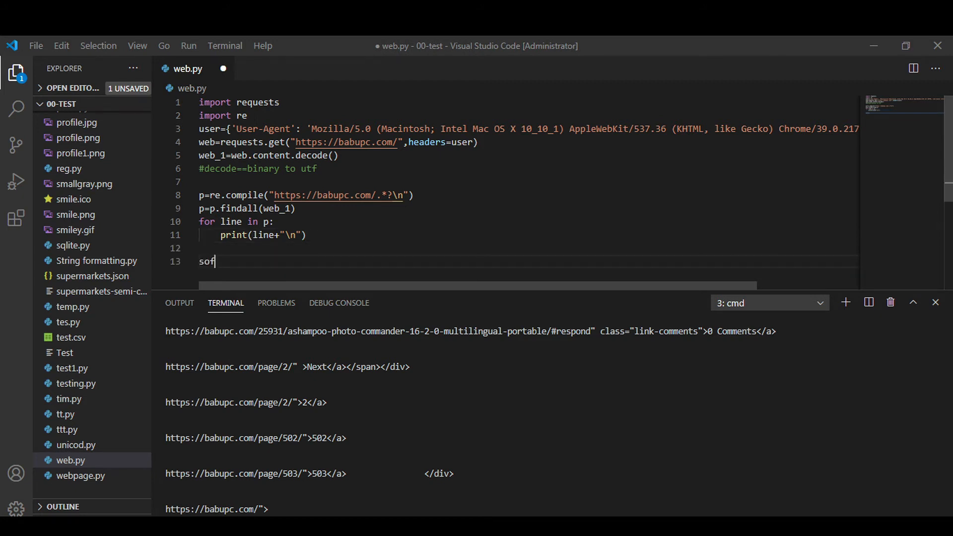
{"action": "type", "text": "tware"}
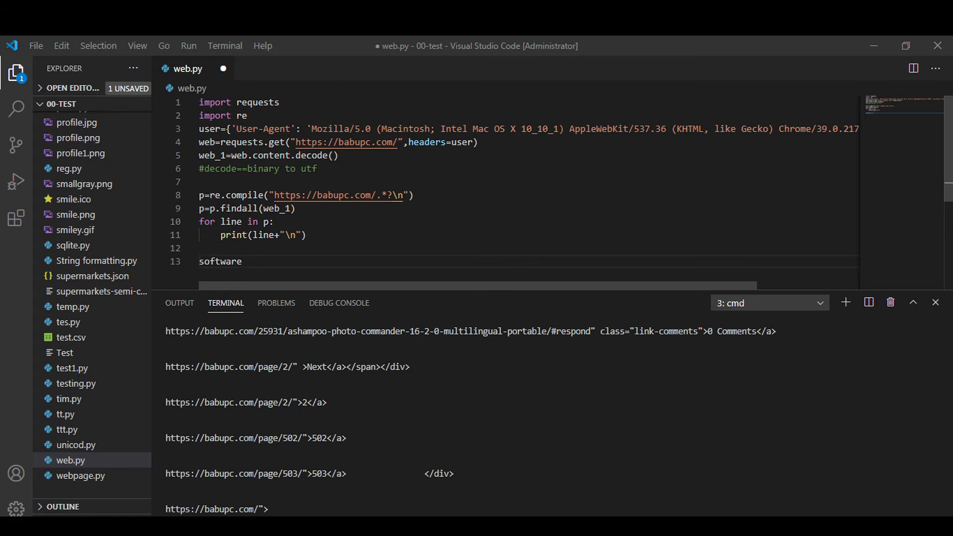
{"action": "type", "text": "you"}
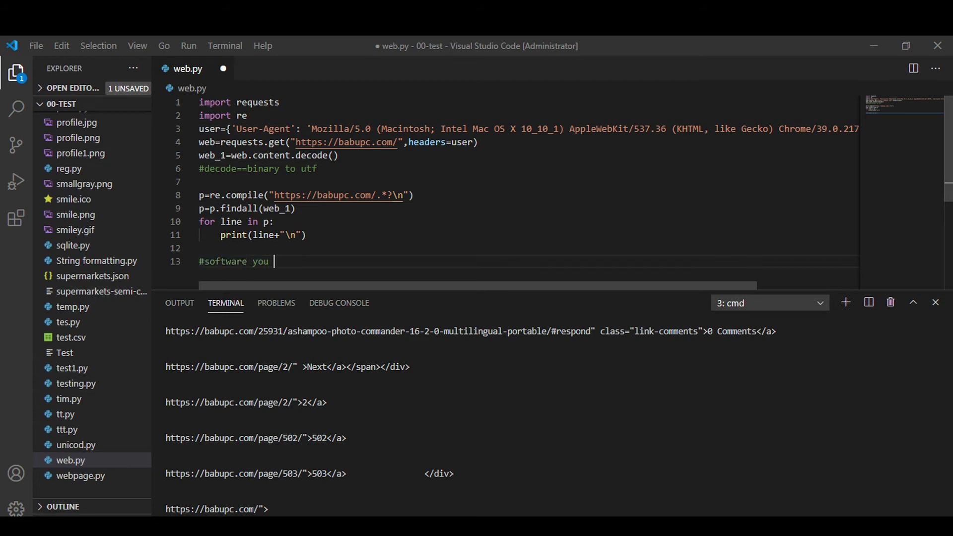
{"action": "type", "text": "want to sea"}
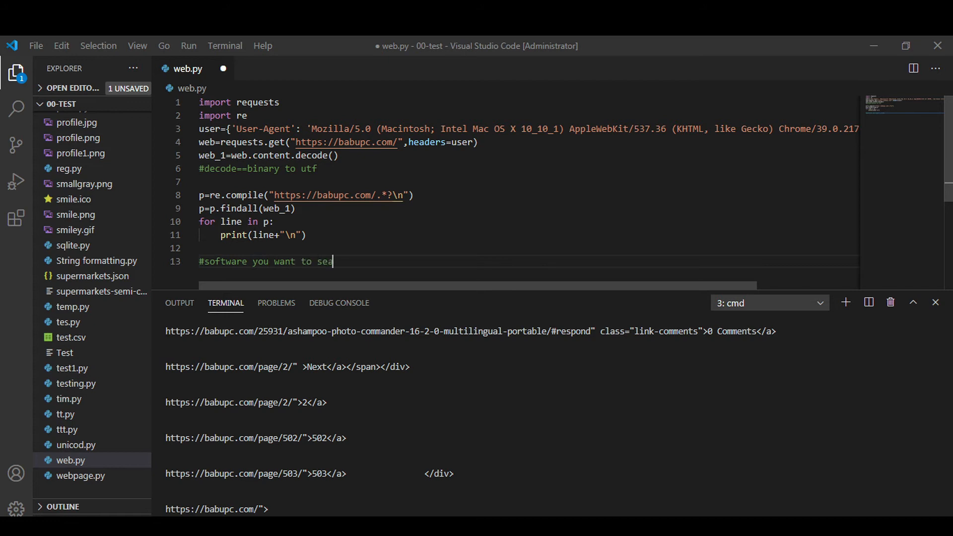
{"action": "type", "text": "rch"}
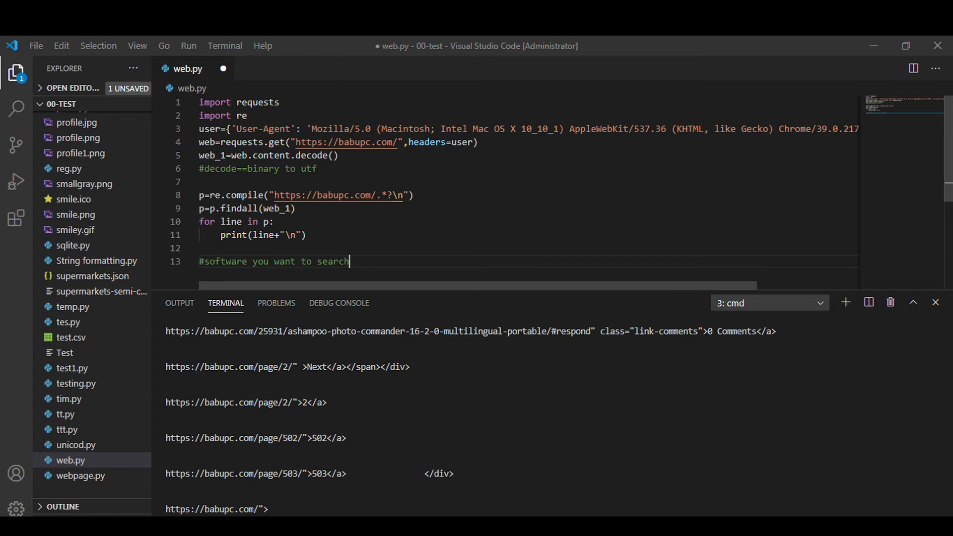
{"action": "type", "text": ";"}
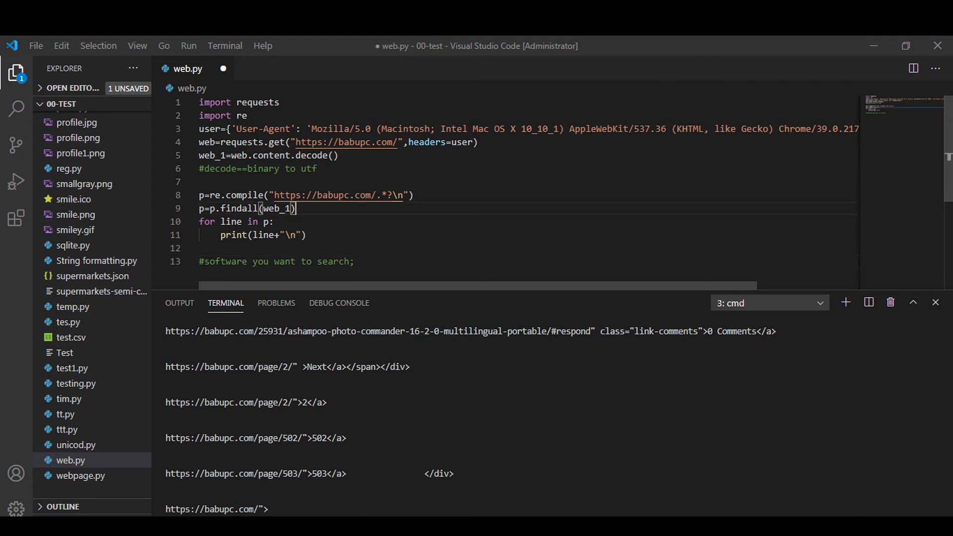
Step: Define soft="ashampoo" above the for loop, correcting the mistyped name
{"action": "key", "text": "Enter"}
{"action": "type", "text": "soft=\""}
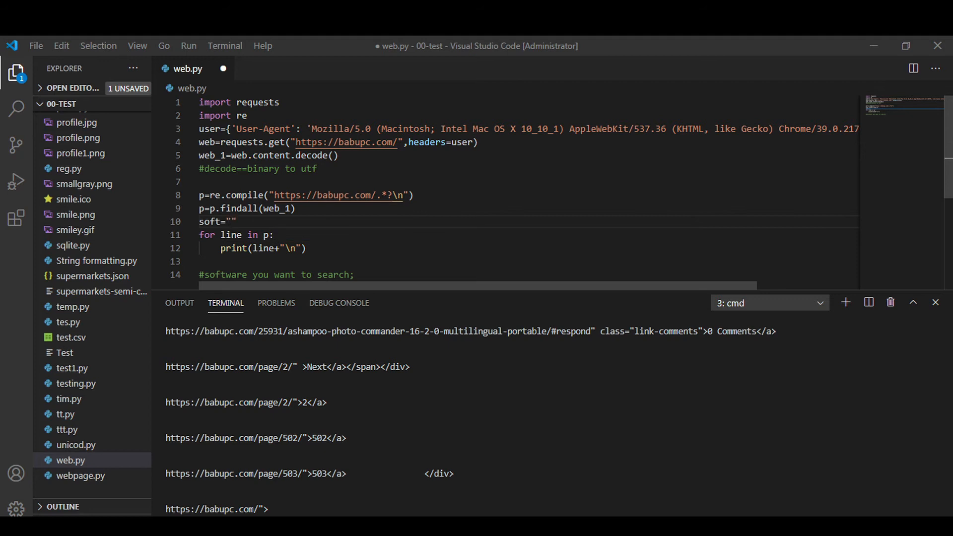
{"action": "type", "text": "filmo"}
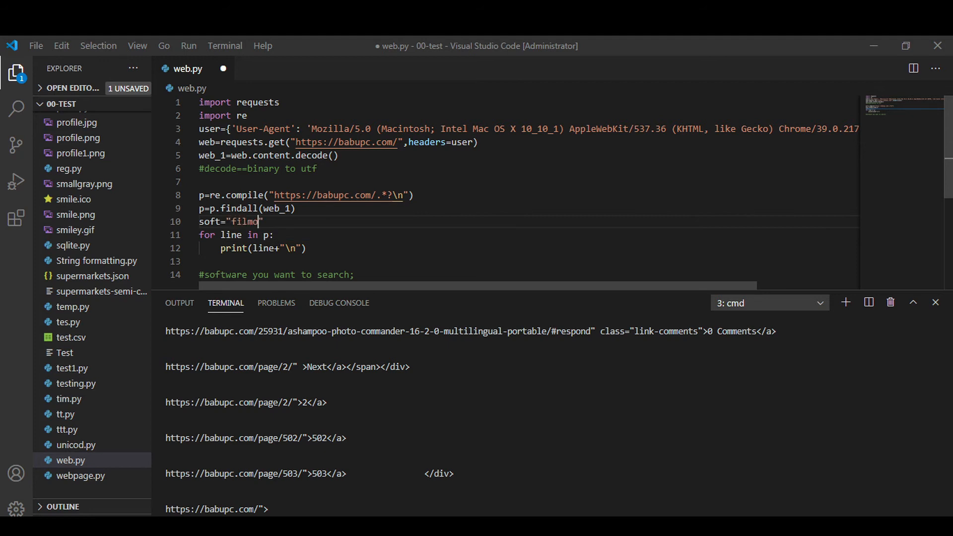
{"action": "key", "text": "Backspace"}
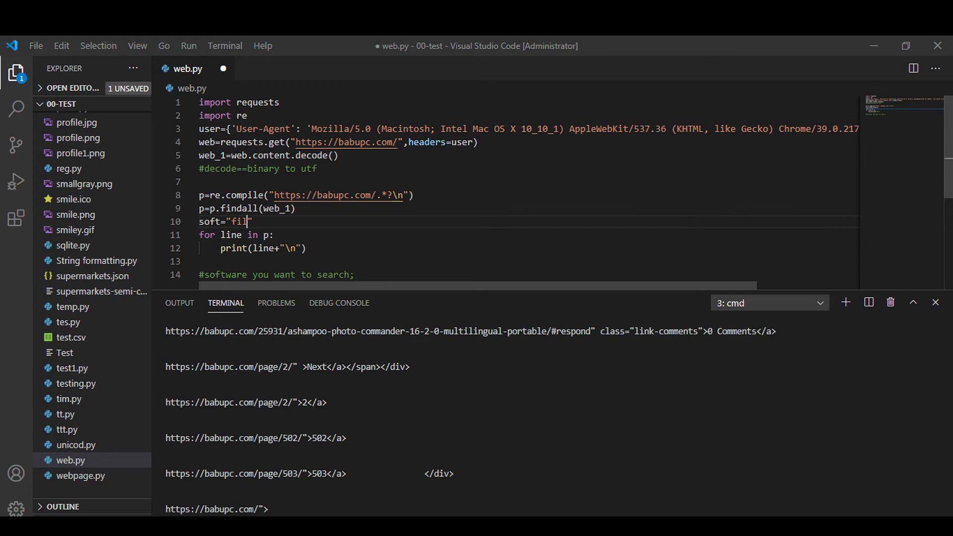
{"action": "key", "text": "BackSpace"}
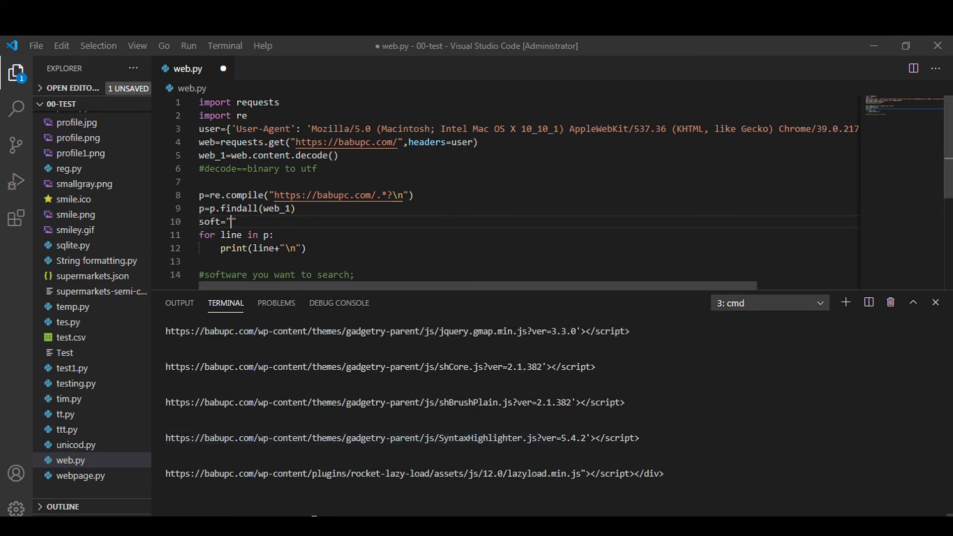
{"action": "type", "text": "ashamp00"}
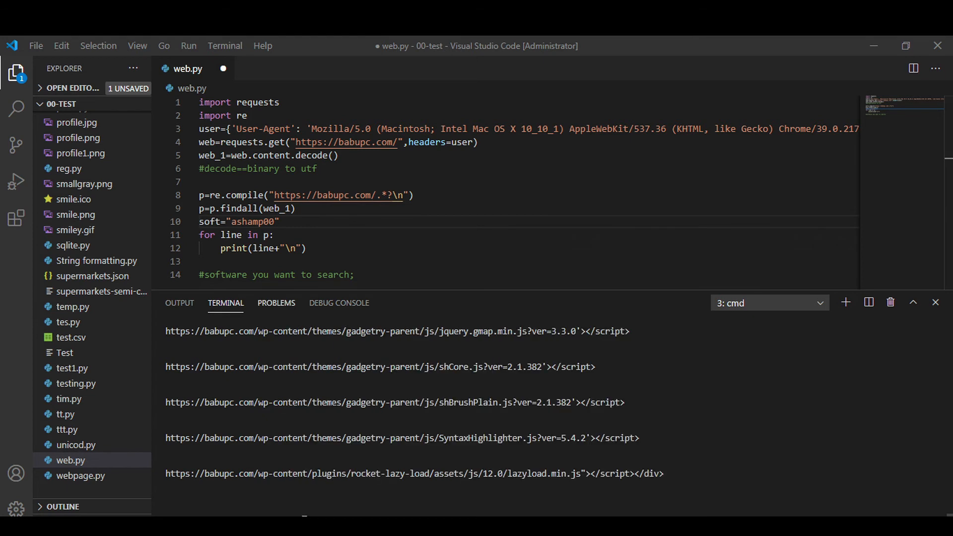
{"action": "double_click", "coordinate": [233, 248]}
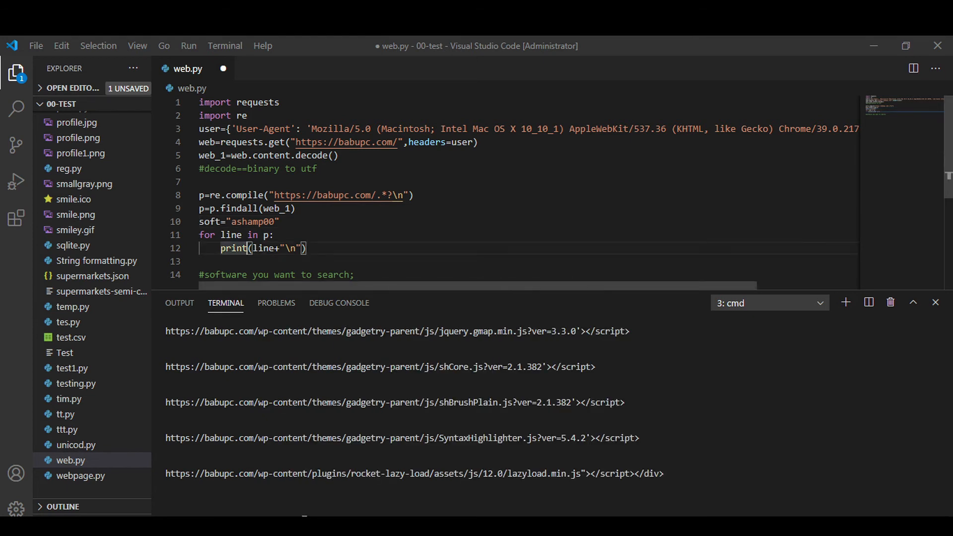
{"action": "double_click", "coordinate": [249, 221]}
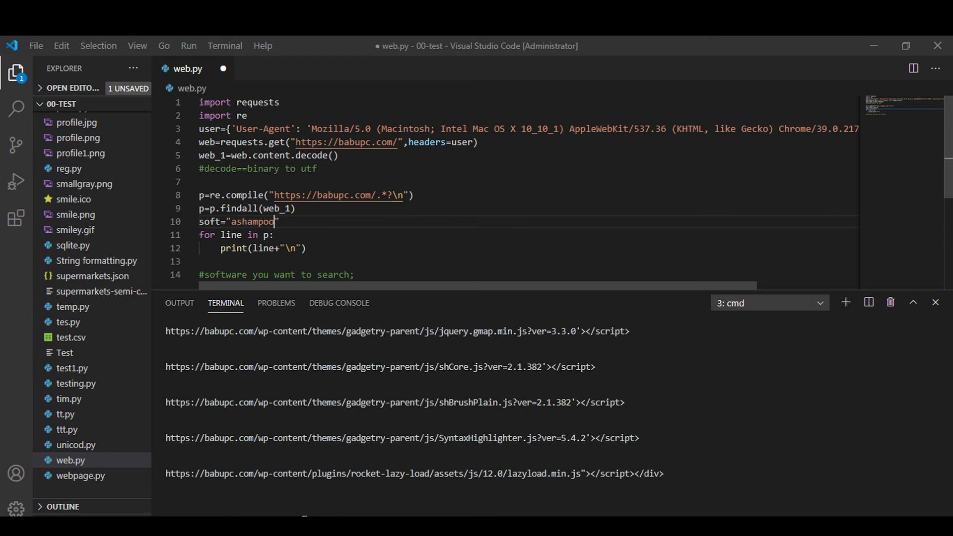
{"action": "type", "text": "\""}
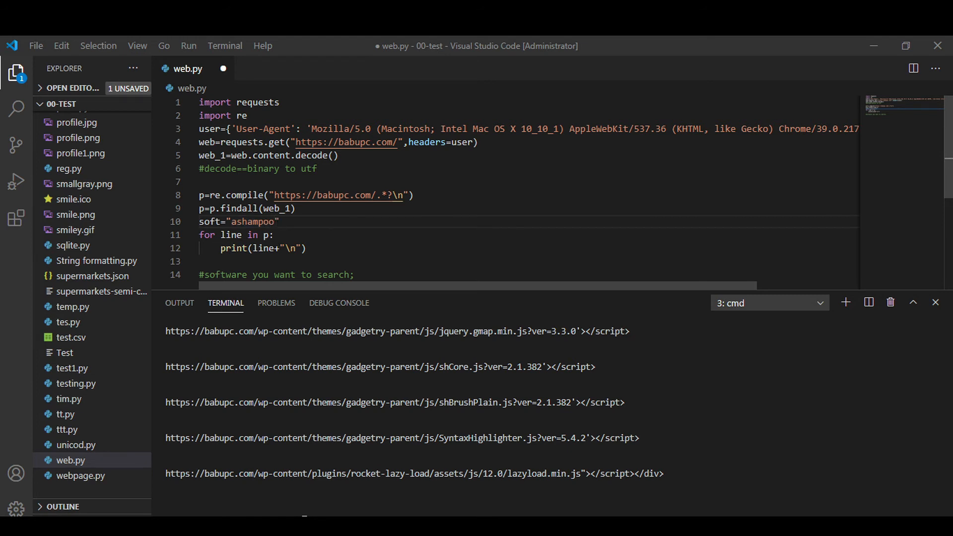
Step: Nest the print under an 'if soft in line' check and save
{"action": "key", "text": "Enter"}
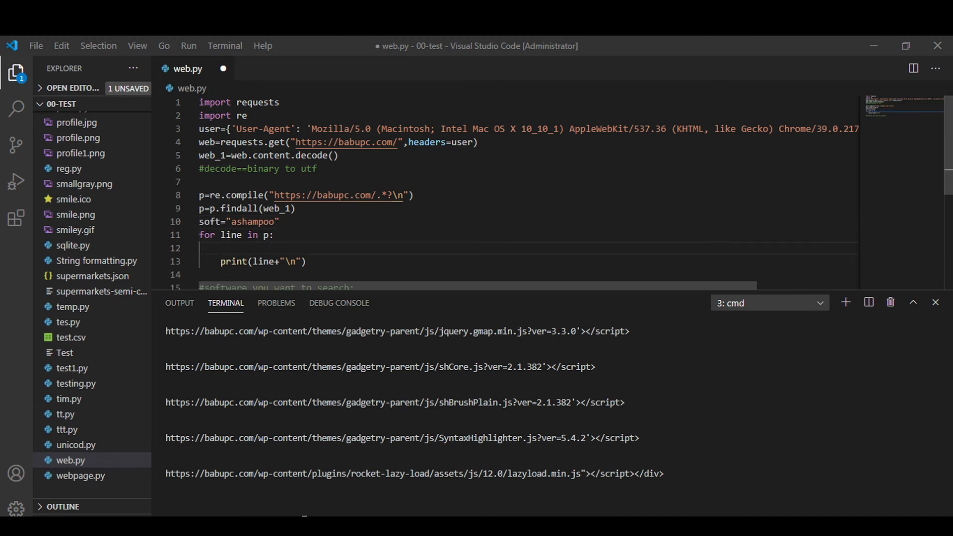
{"action": "type", "text": "if soft in"}
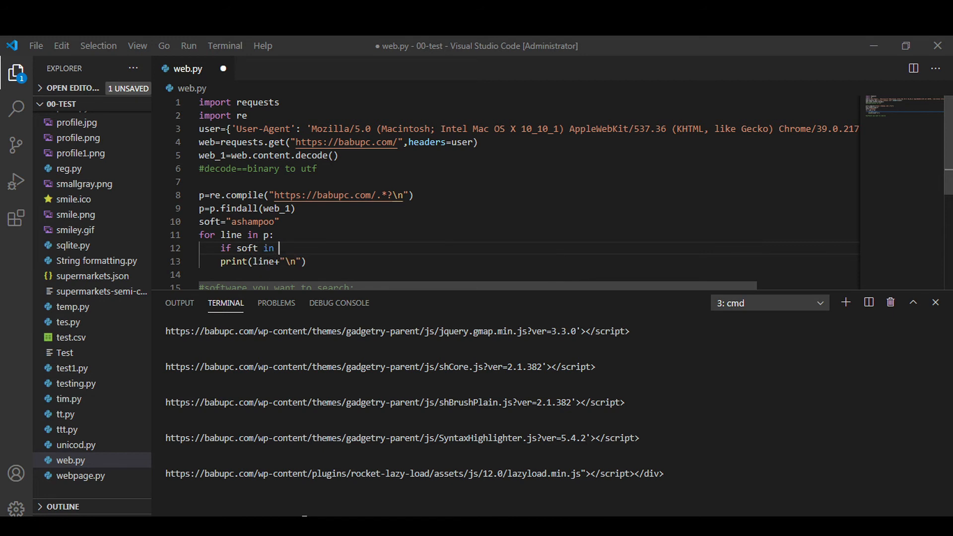
{"action": "type", "text": "line"}
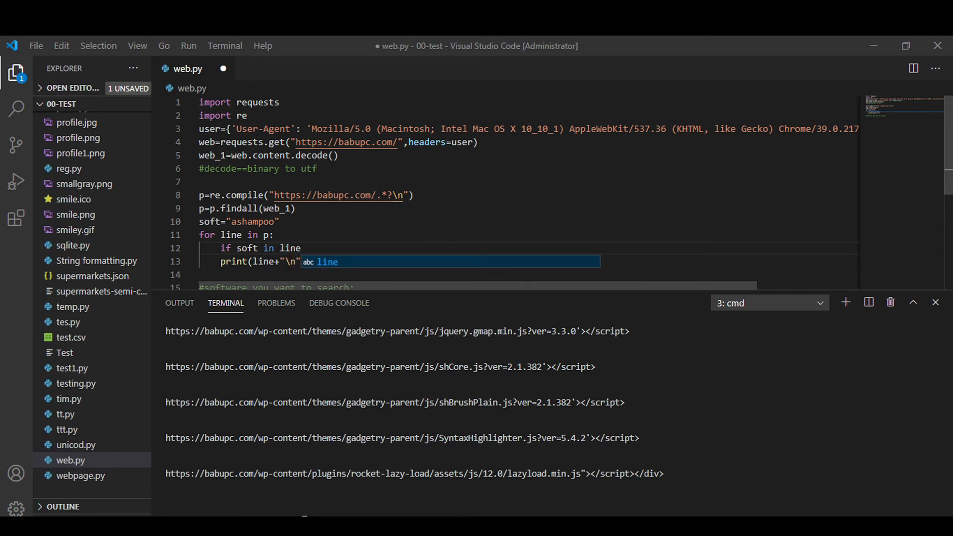
{"action": "key", "text": "Escape"}
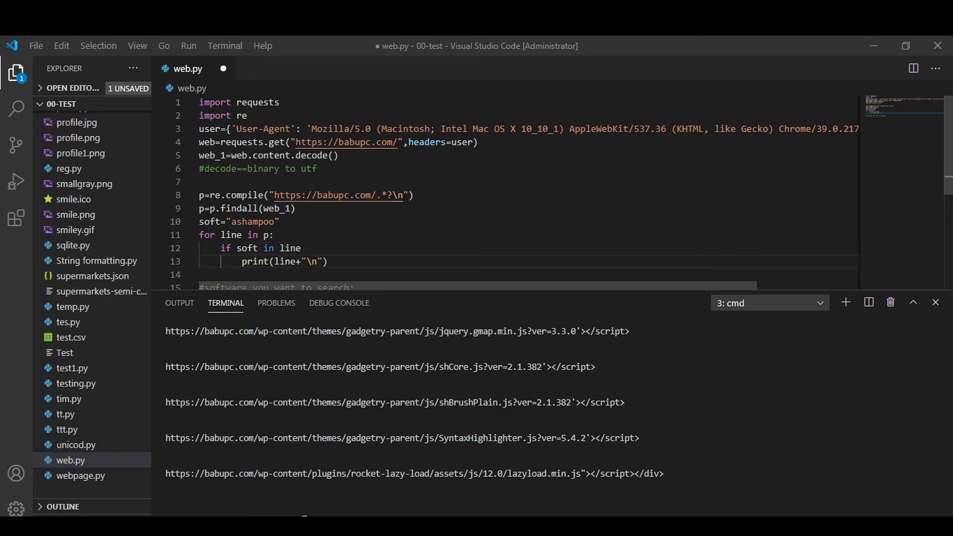
{"action": "key", "text": "ctrl+s"}
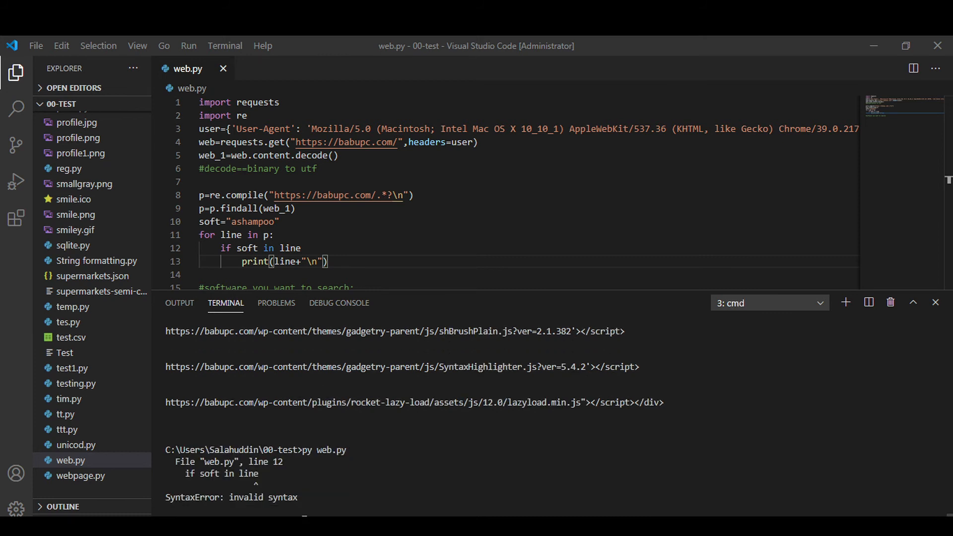
Step: Fix the if line on line 12 so the rerun prints only Ashampoo links
{"action": "double_click", "coordinate": [294, 248]}
{"action": "type", "text": ":"}
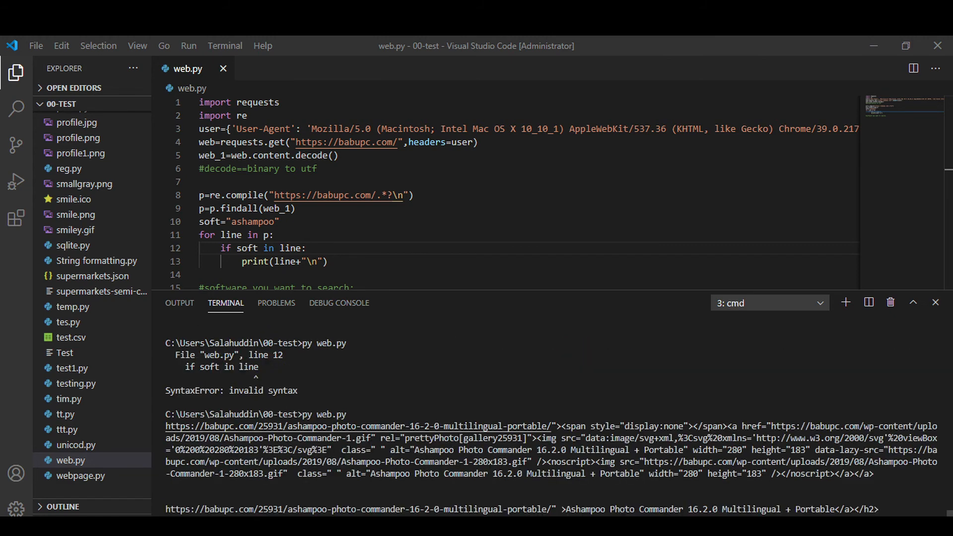
{"action": "mouse_move", "coordinate": [357, 426]}
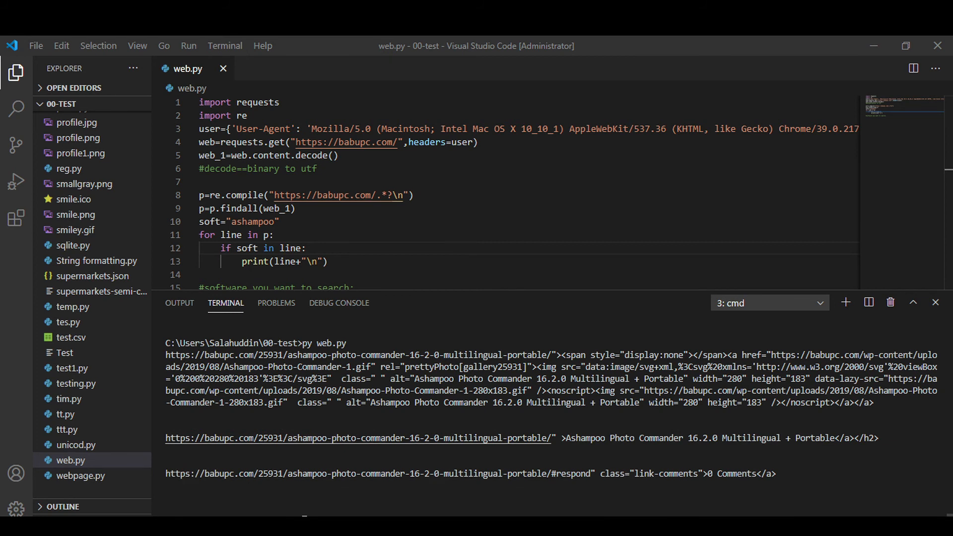
{"action": "mouse_move", "coordinate": [358, 438]}
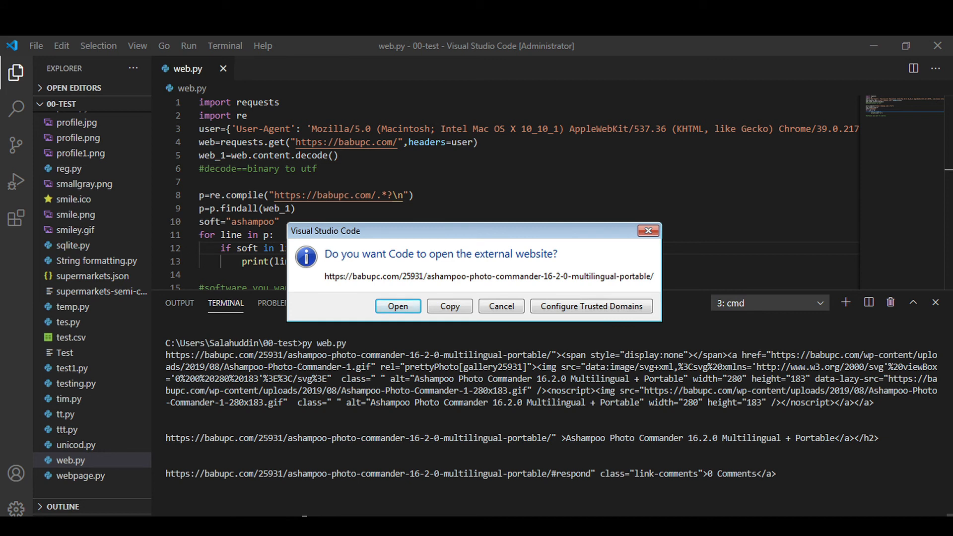
Step: Approve opening the Ashampoo Photo Commander link in the external browser
{"action": "left_click", "coordinate": [500, 306]}
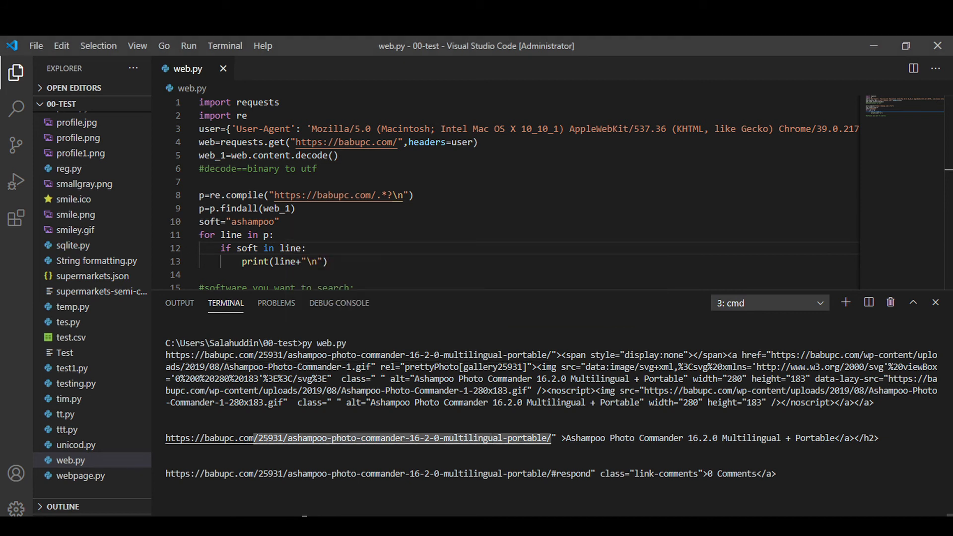
{"action": "mouse_move", "coordinate": [357, 438]}
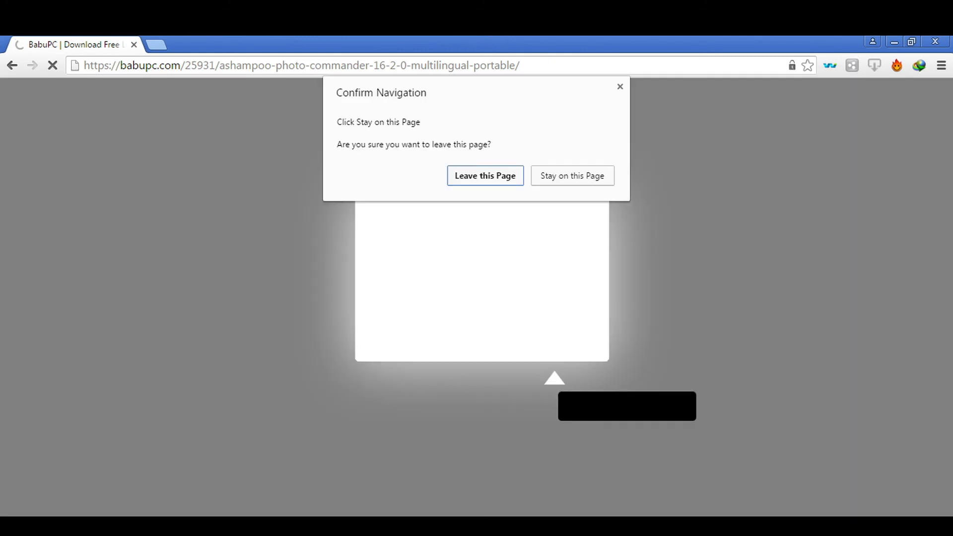
Step: Confirm navigation and scroll the Ashampoo Photo Commander 16.2.0 article to its download link
{"action": "left_click", "coordinate": [485, 175]}
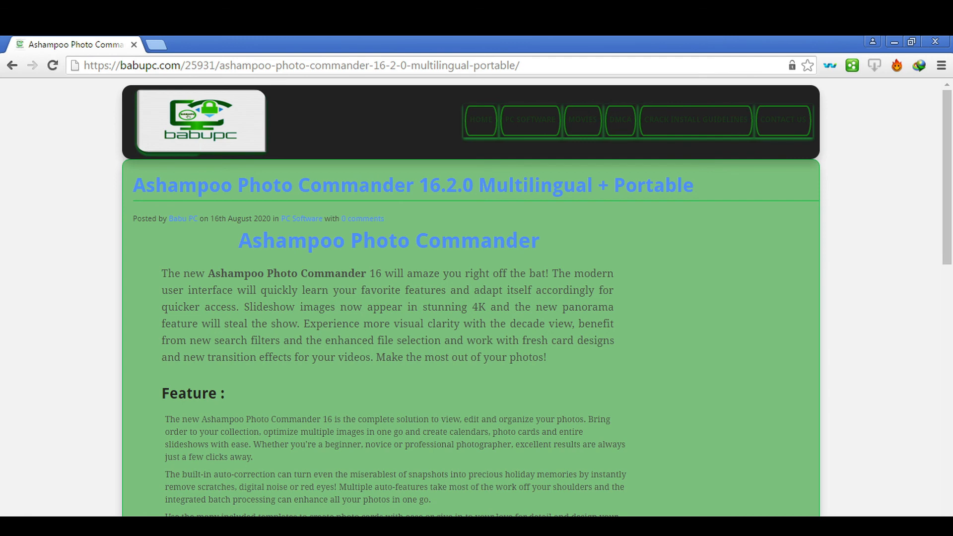
{"action": "scroll", "scroll_direction": "down", "scroll_amount": 3}
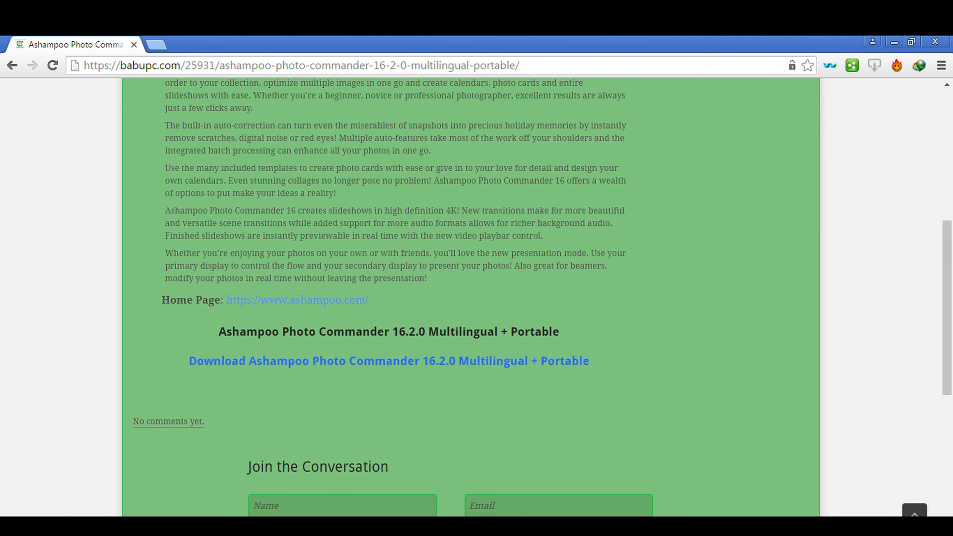
{"action": "scroll", "scroll_direction": "up", "scroll_amount": 3}
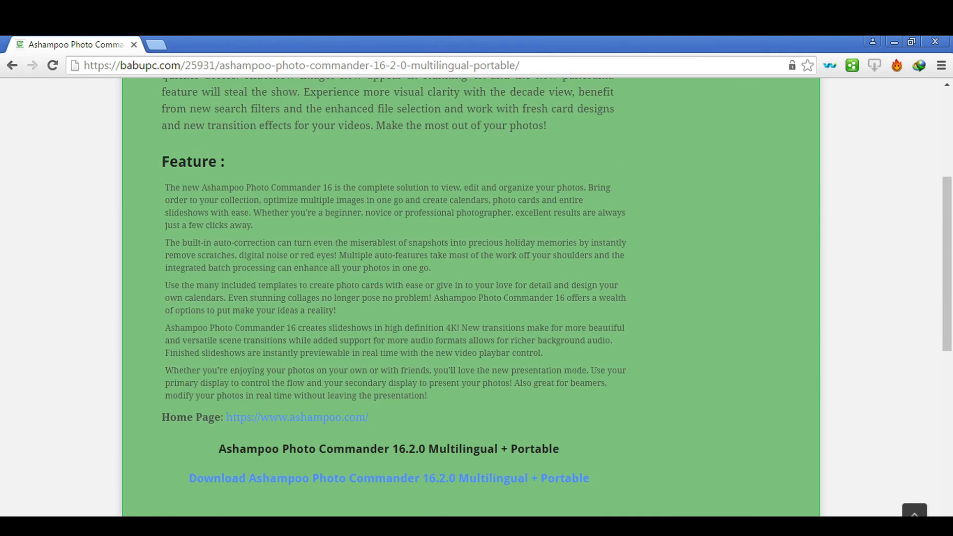